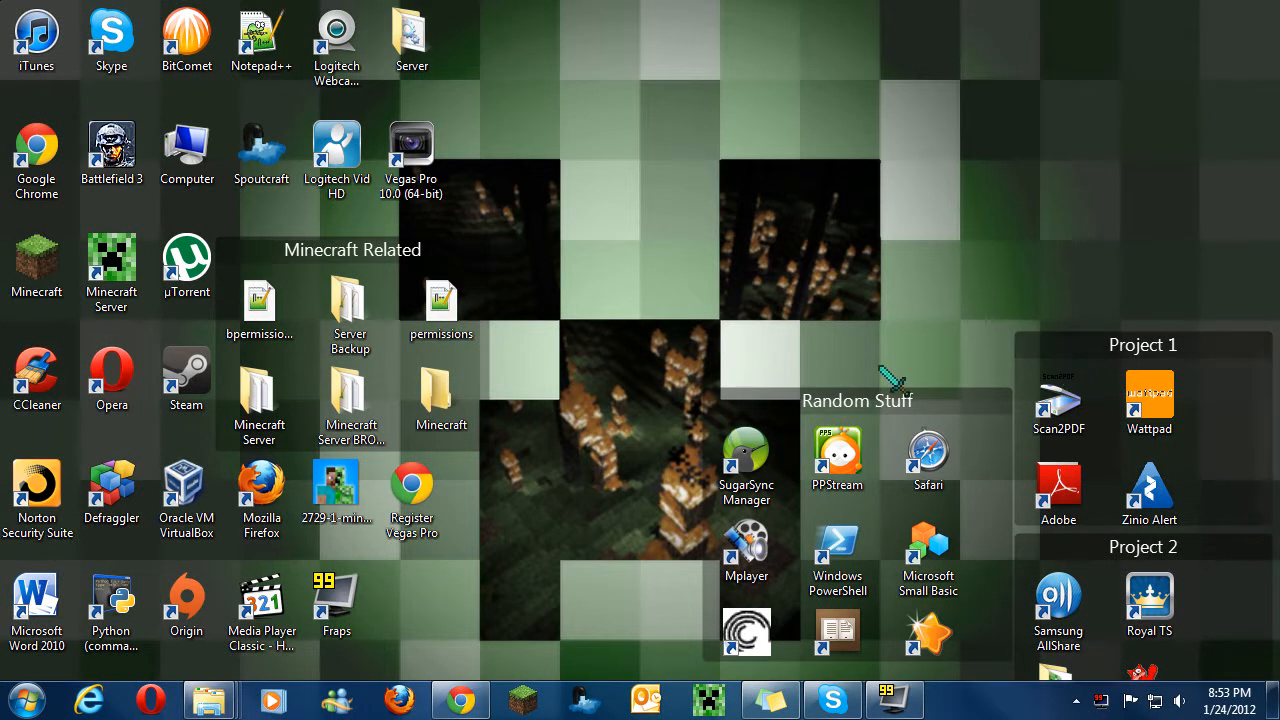
- From the desktop Server folder, open Run.bat via 'Edit with Notepad++'
click(412, 38)
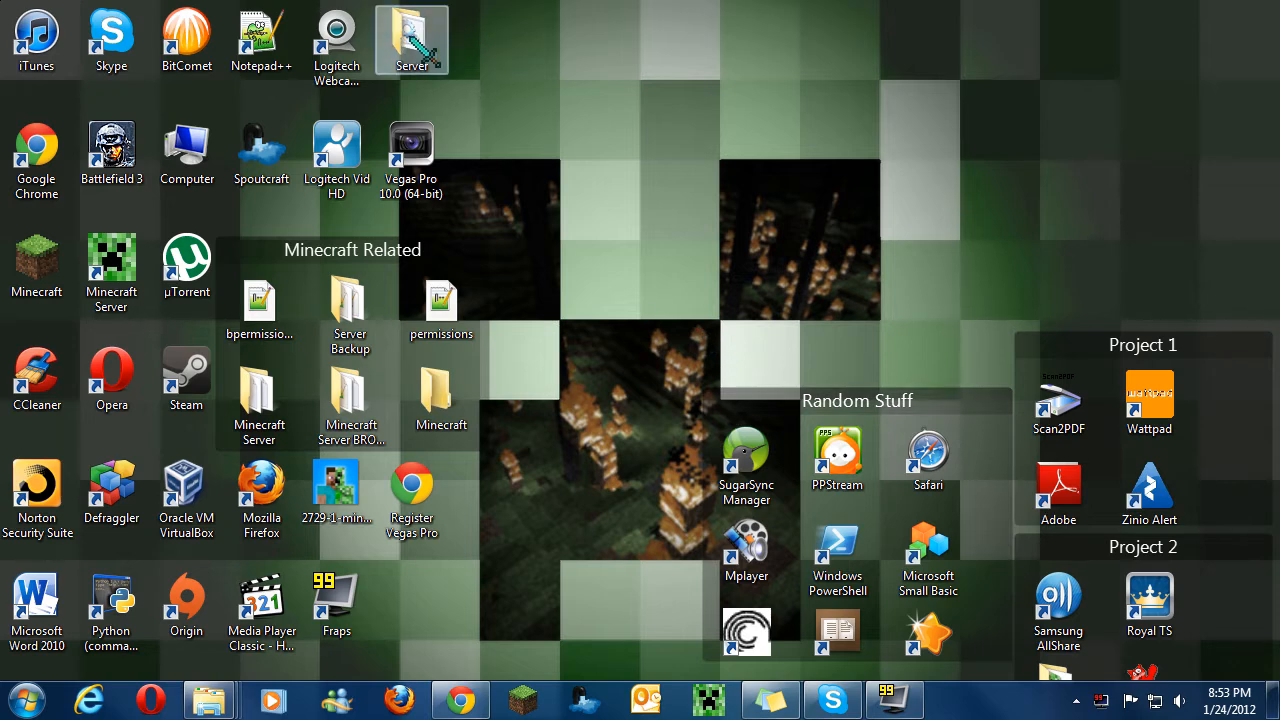
double_click(412, 38)
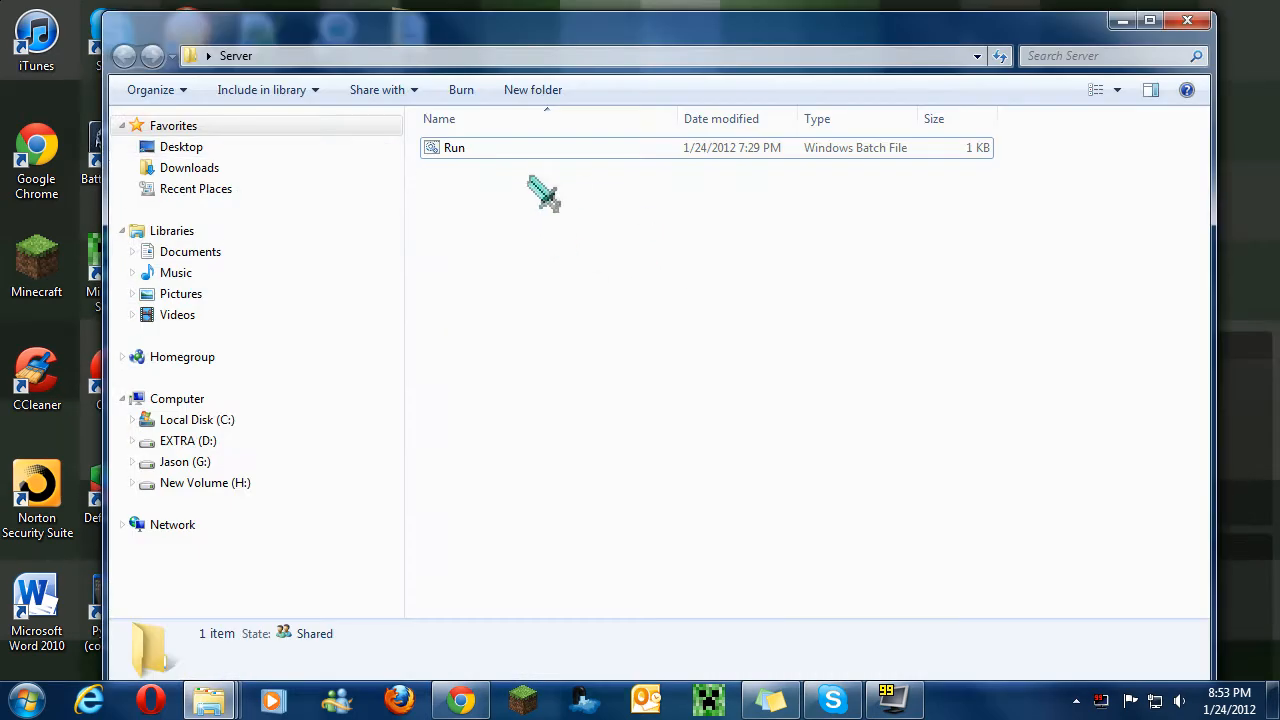
click(454, 148)
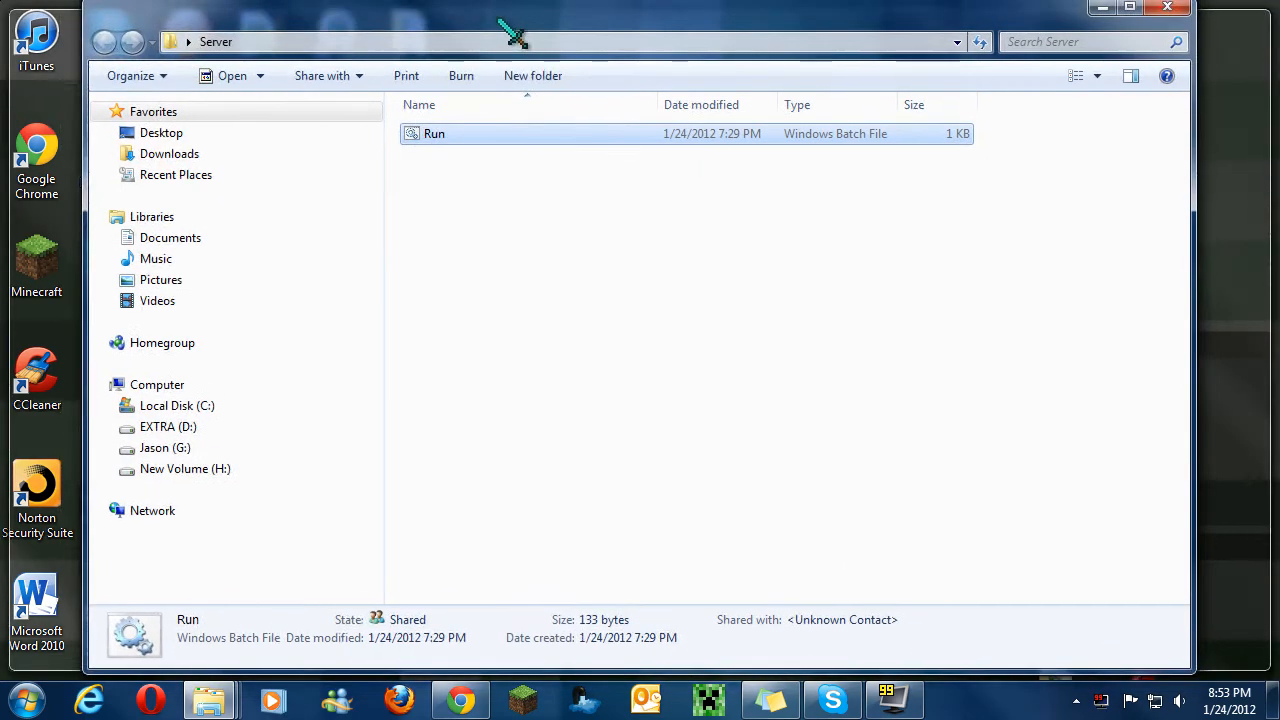
right_click(434, 132)
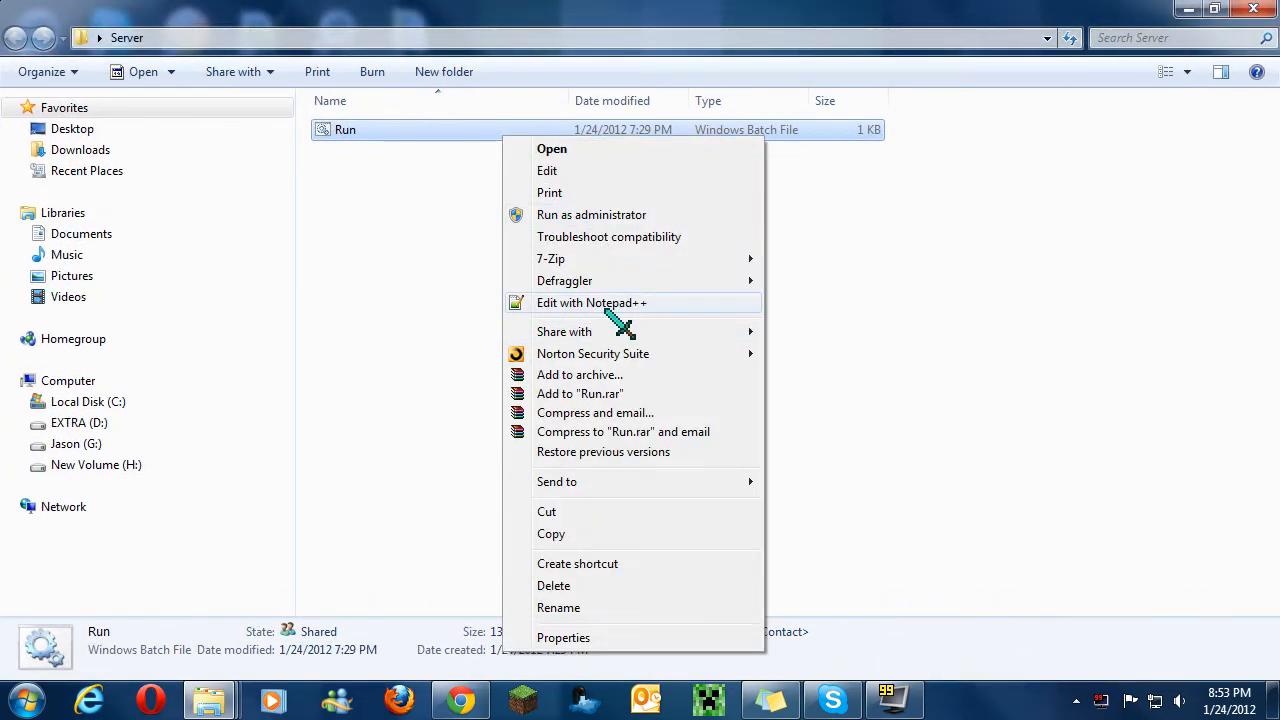
click(592, 302)
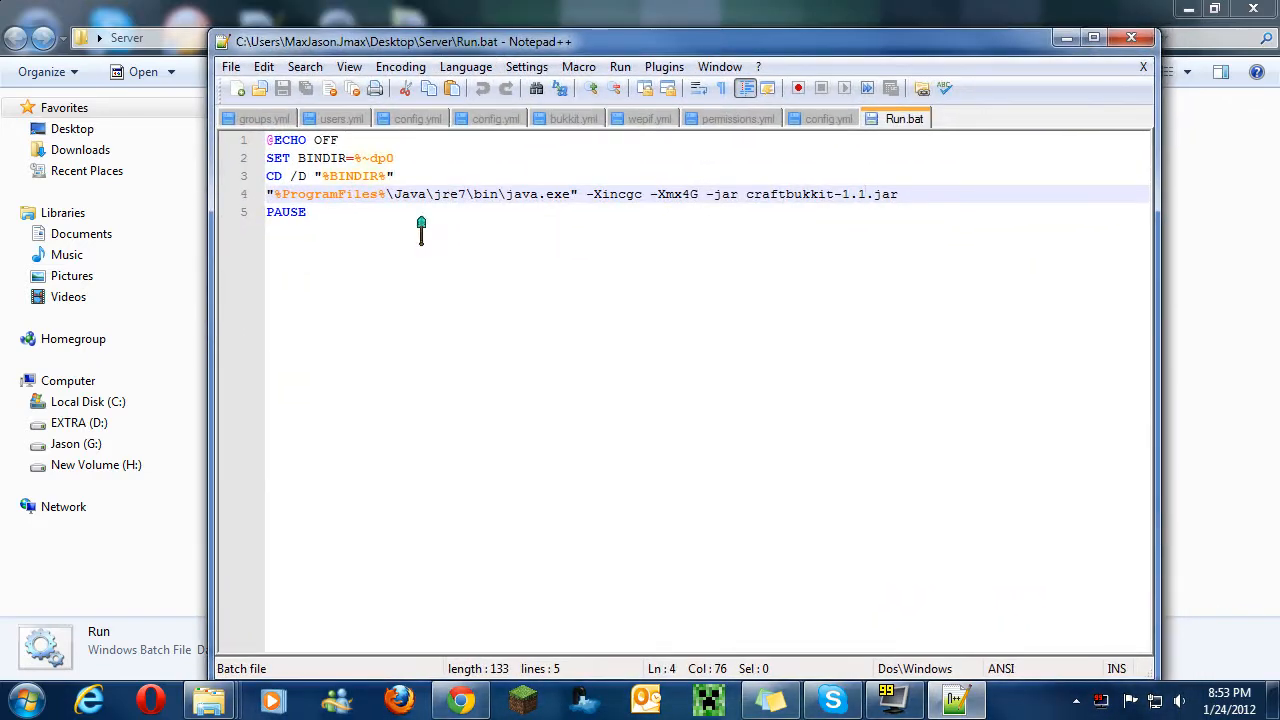
- Focus the Run.bat launch line and highlight the Java install path
click(310, 212)
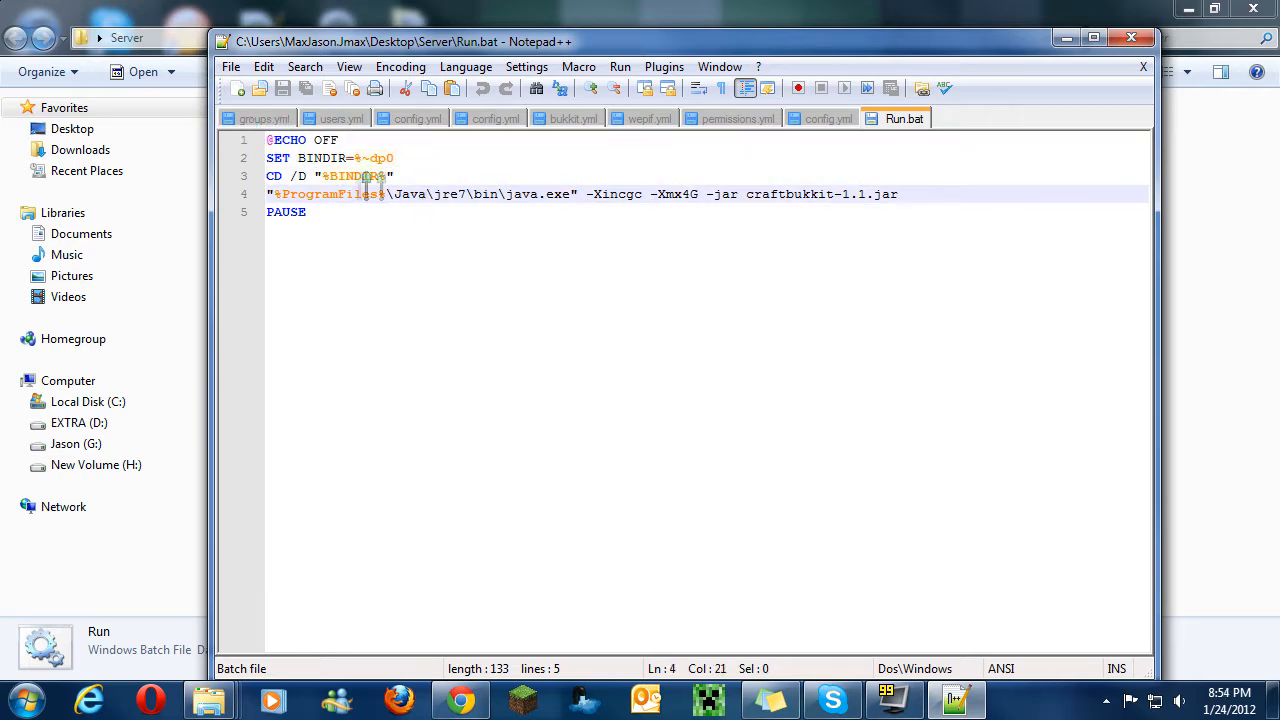
double_click(320, 194)
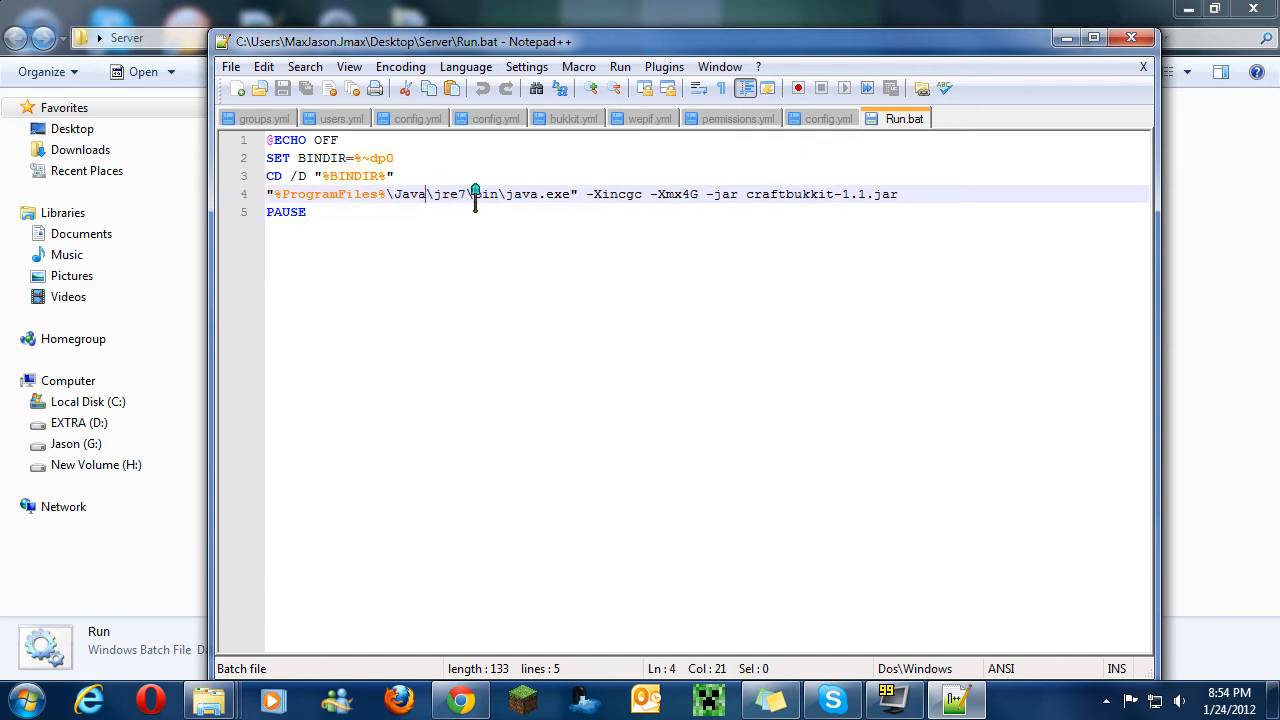
mouse_move(496, 500)
text(j)
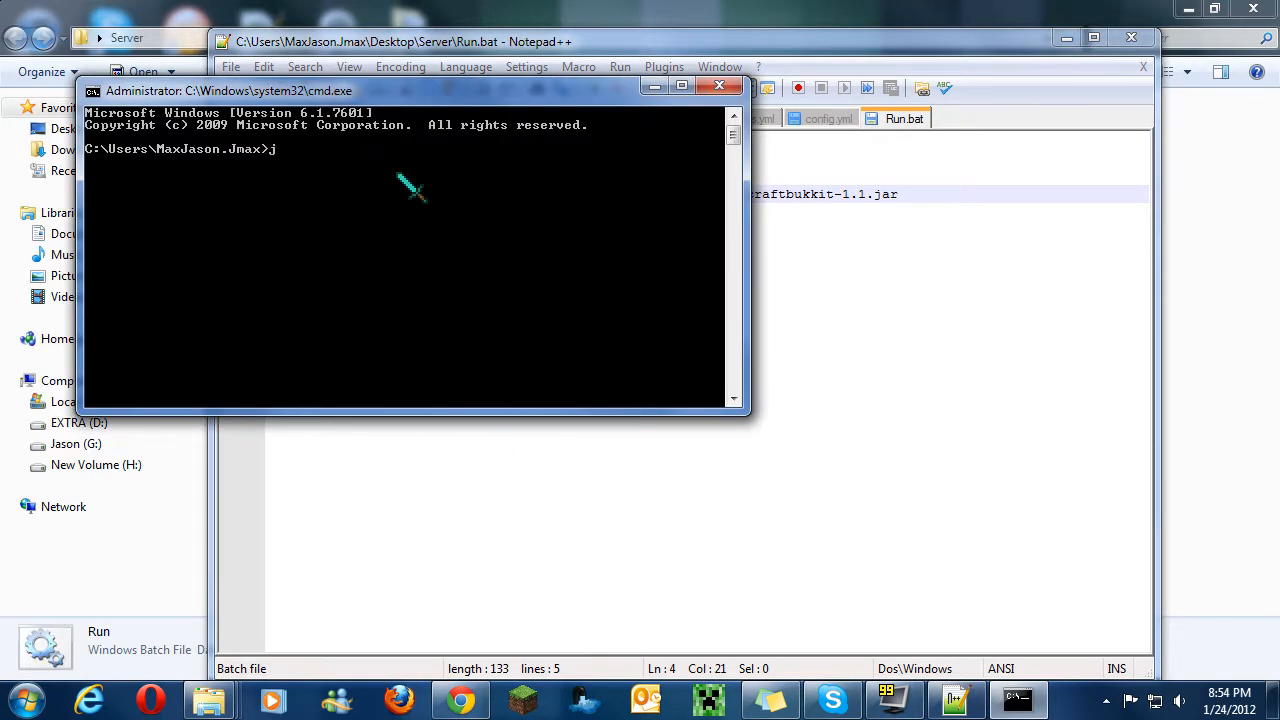
- Run java -version, confirming 1.7.0_02 (64-bit), then close the prompt
text(ava -version)
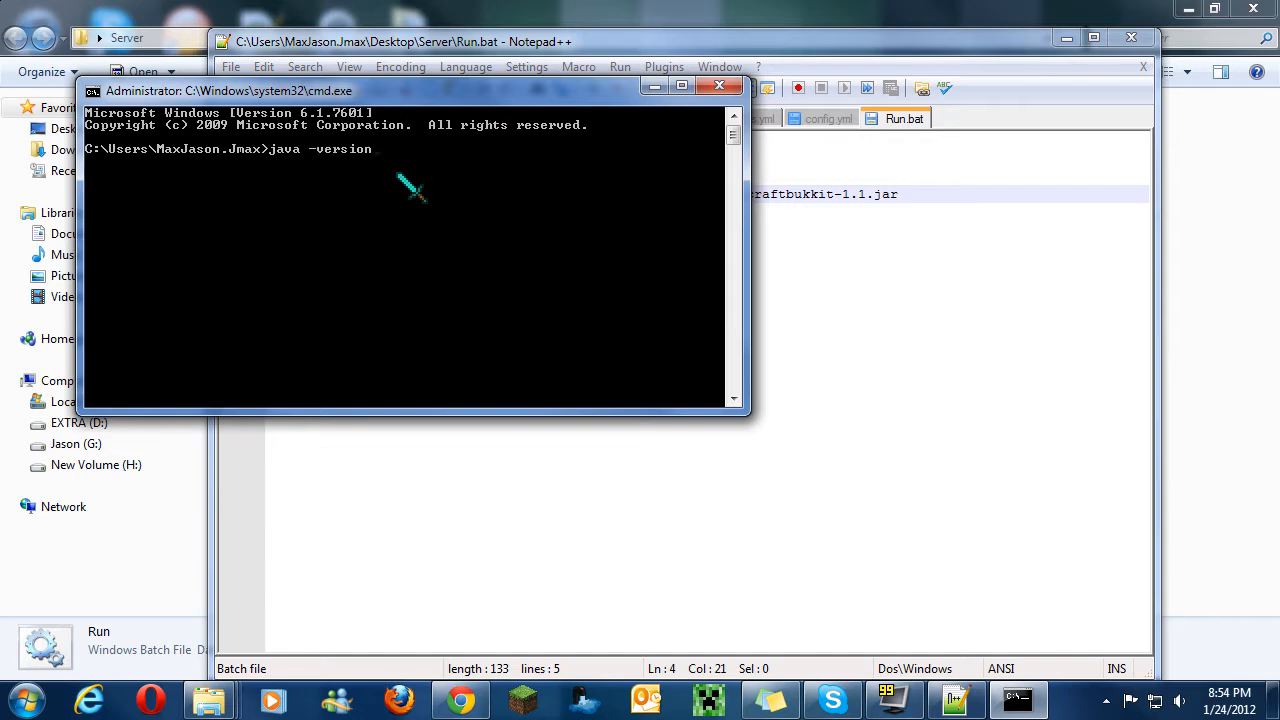
key(enter)
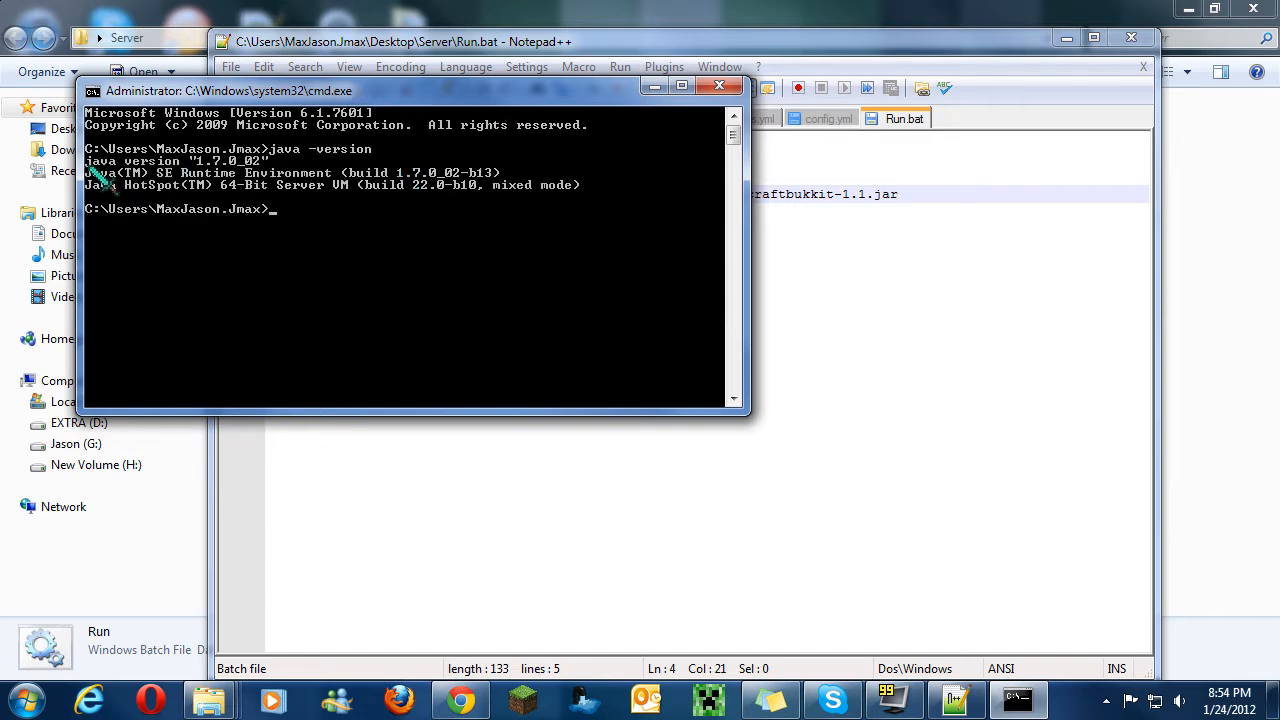
mouse_move(230, 168)
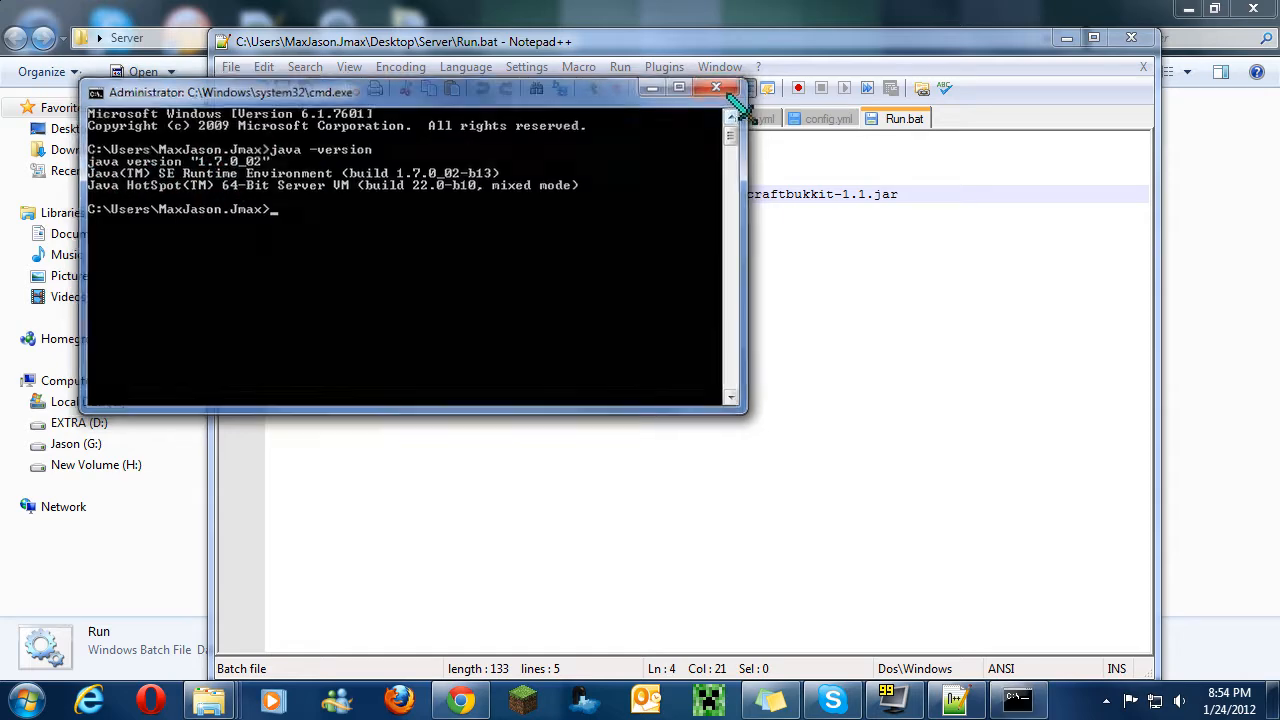
click(716, 88)
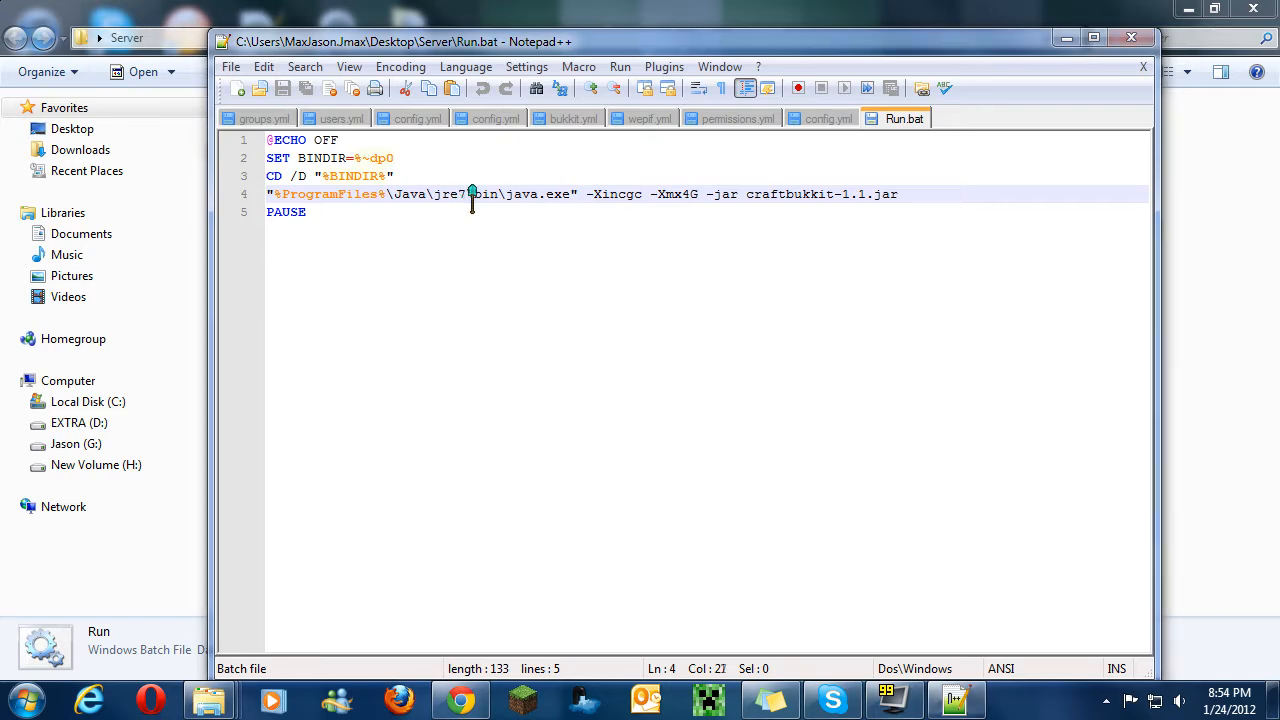
- Open Programs and Features via Start search and filter the list for 'java'
click(20, 698)
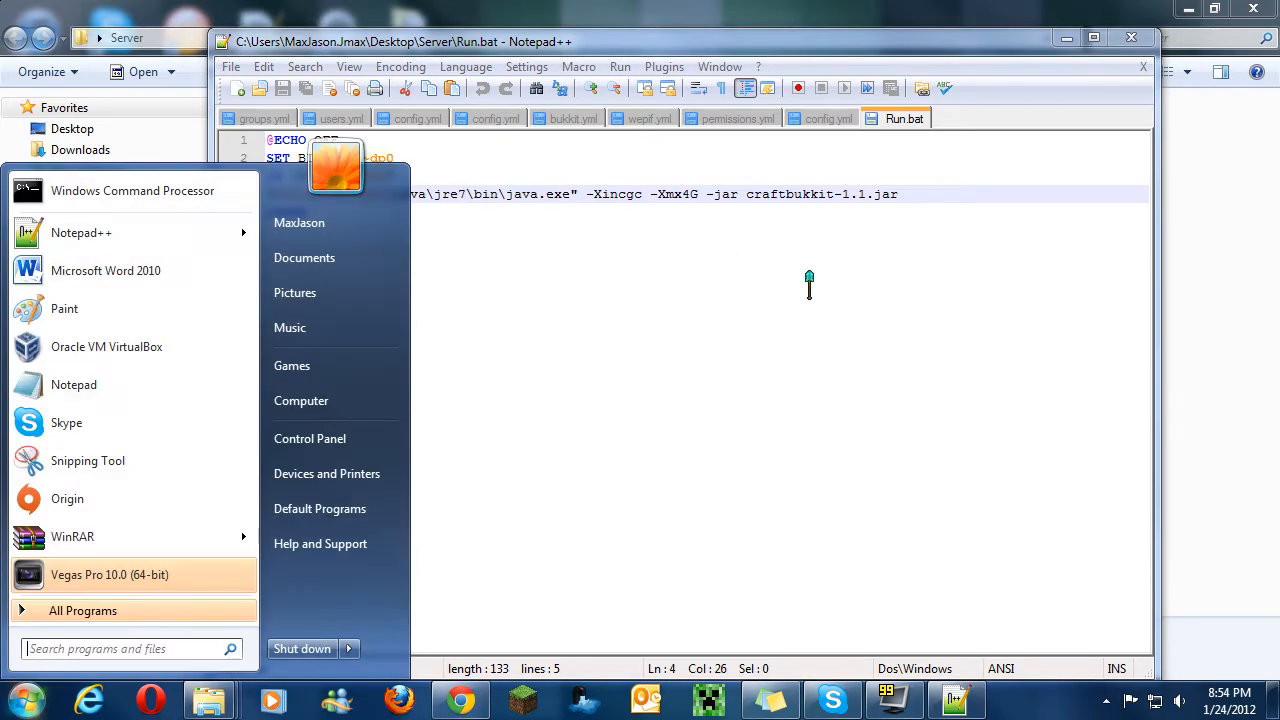
text(uninstall a progra)
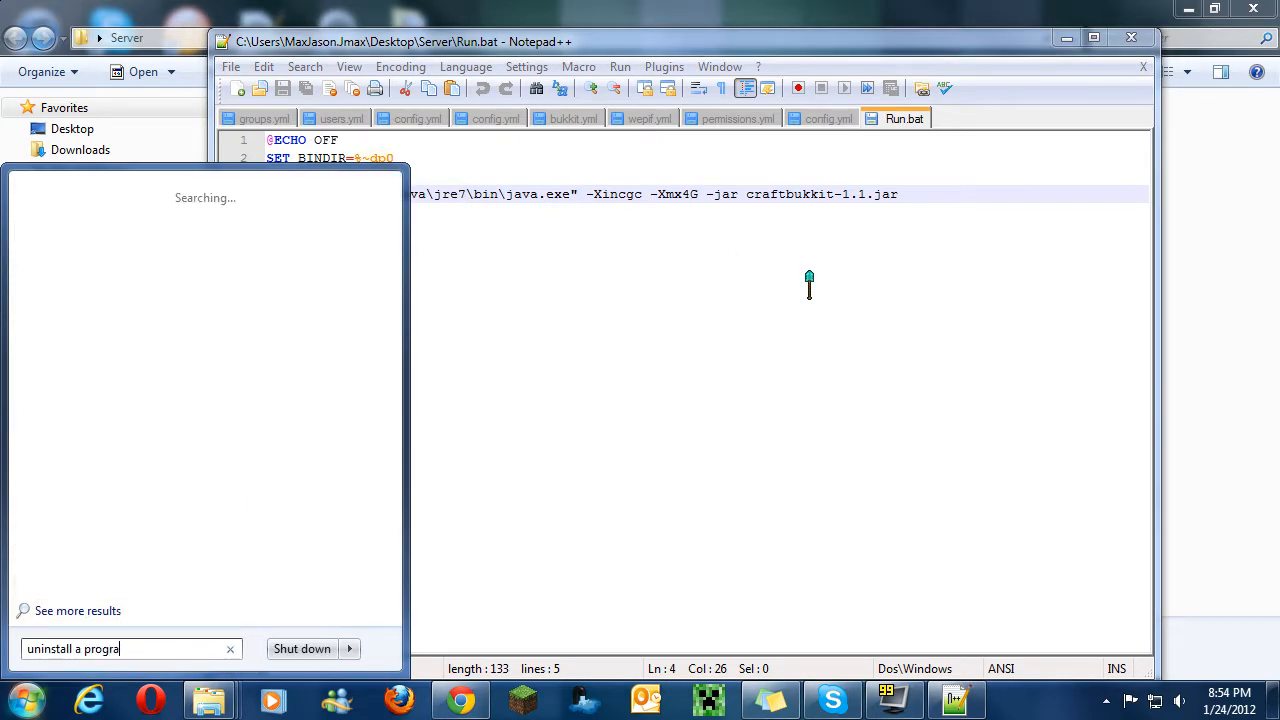
click(76, 612)
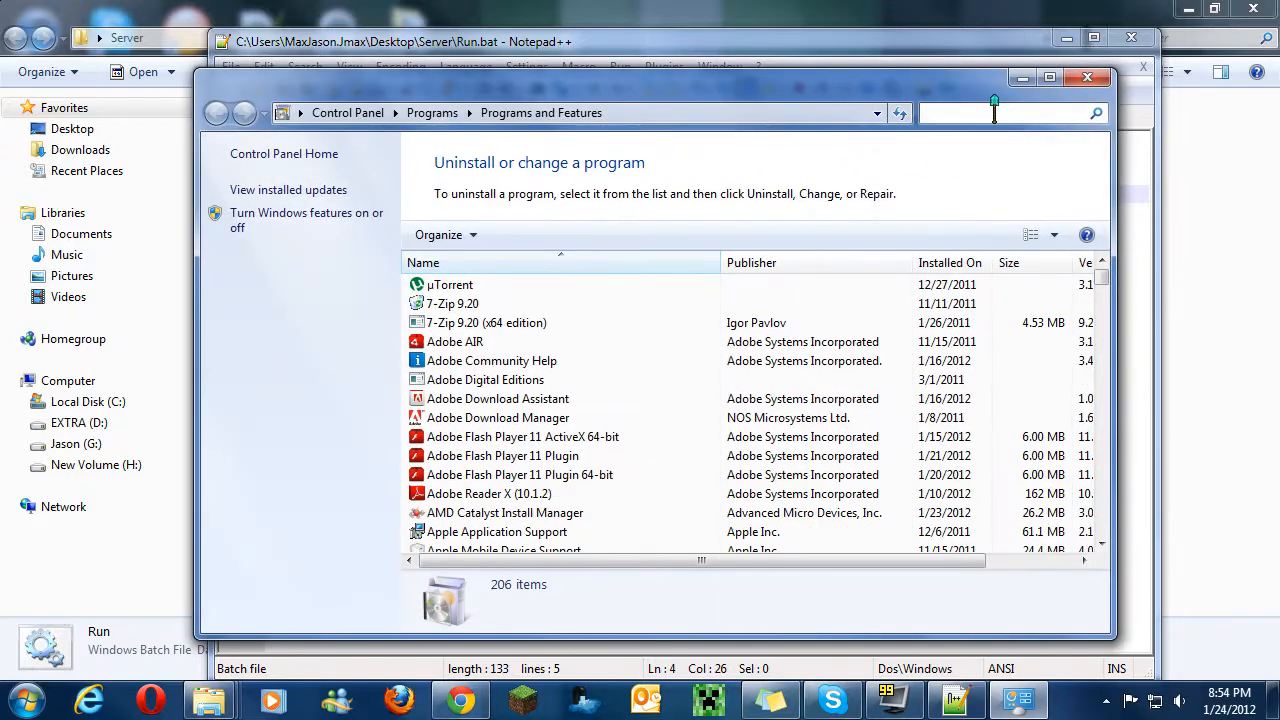
text(java)
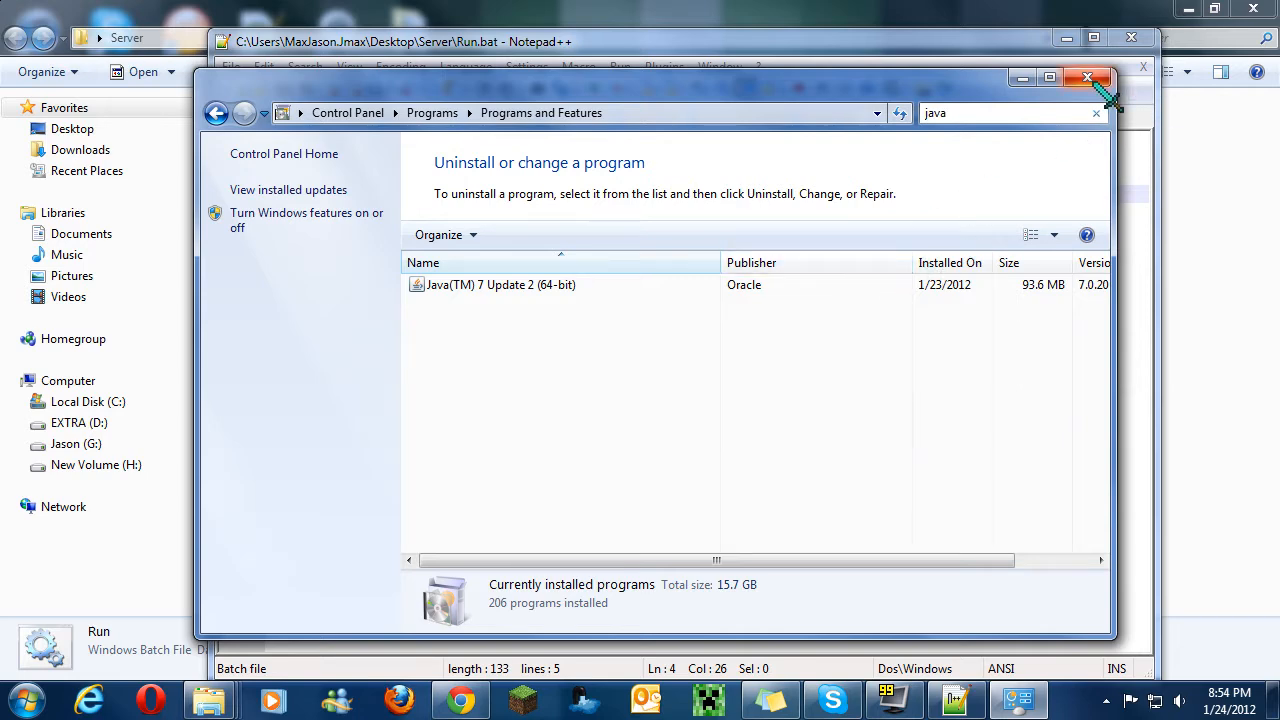
- Close Programs and Features and highlight the jre7 folder in Run.bat's Java path
click(500, 284)
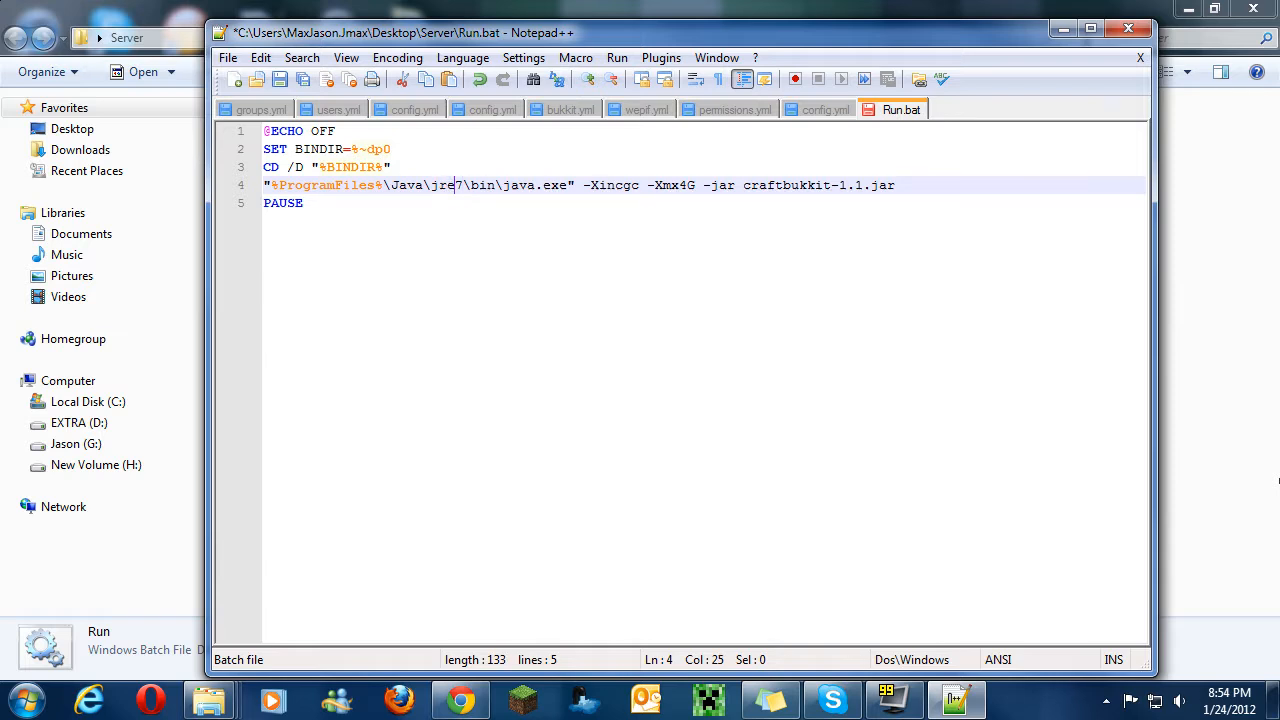
drag(478, 184, 658, 184)
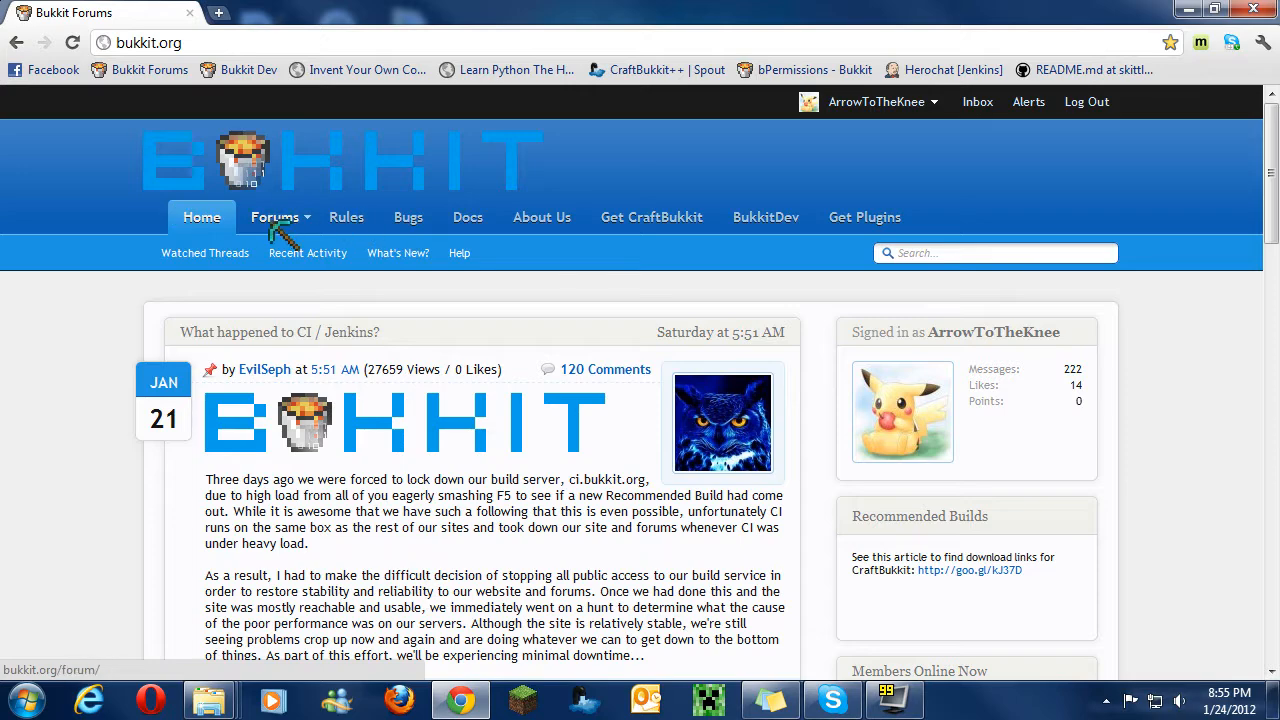
- From the Forums' Jenkins-unavailable thread, download the latest 1.1 development CraftBukkit build
click(274, 216)
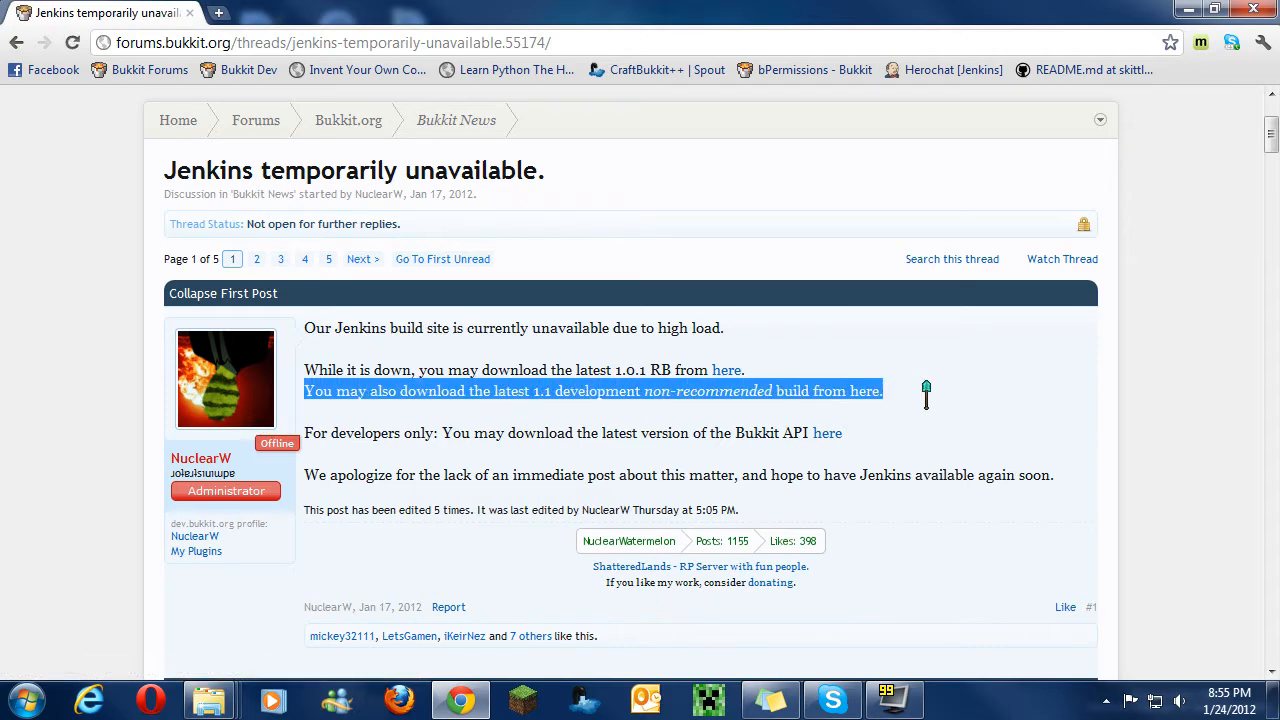
click(218, 12)
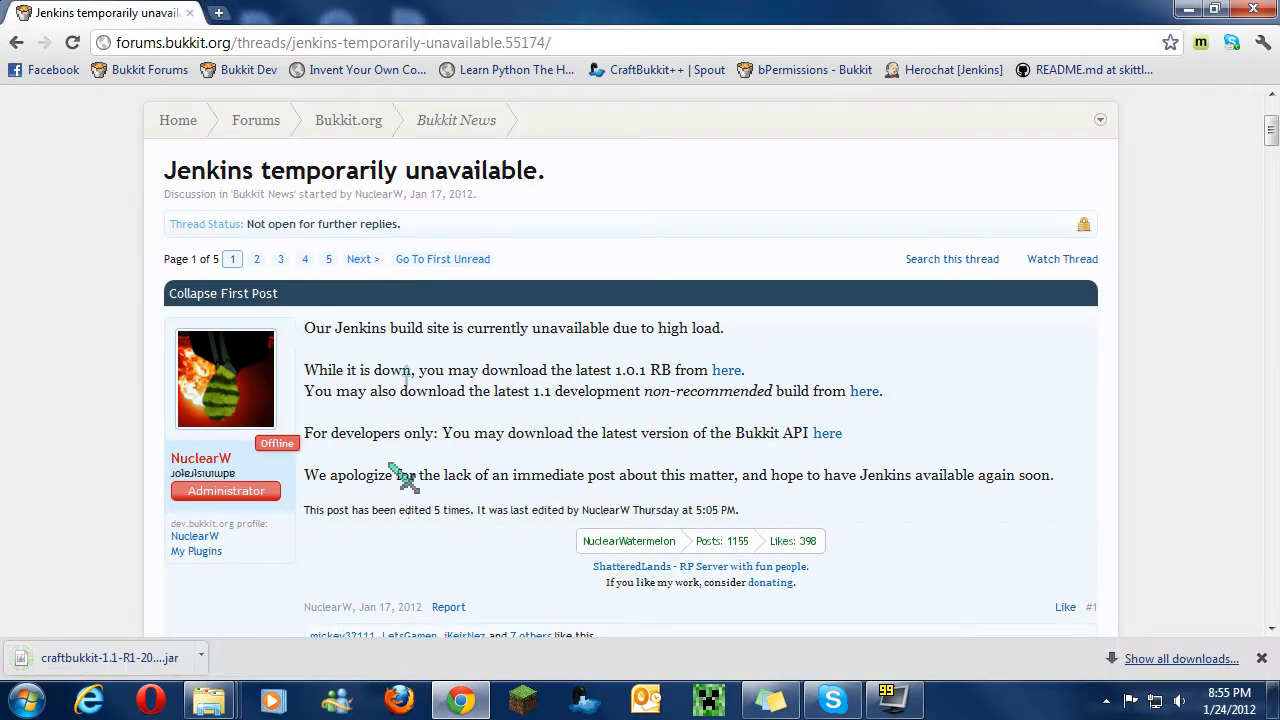
click(1214, 10)
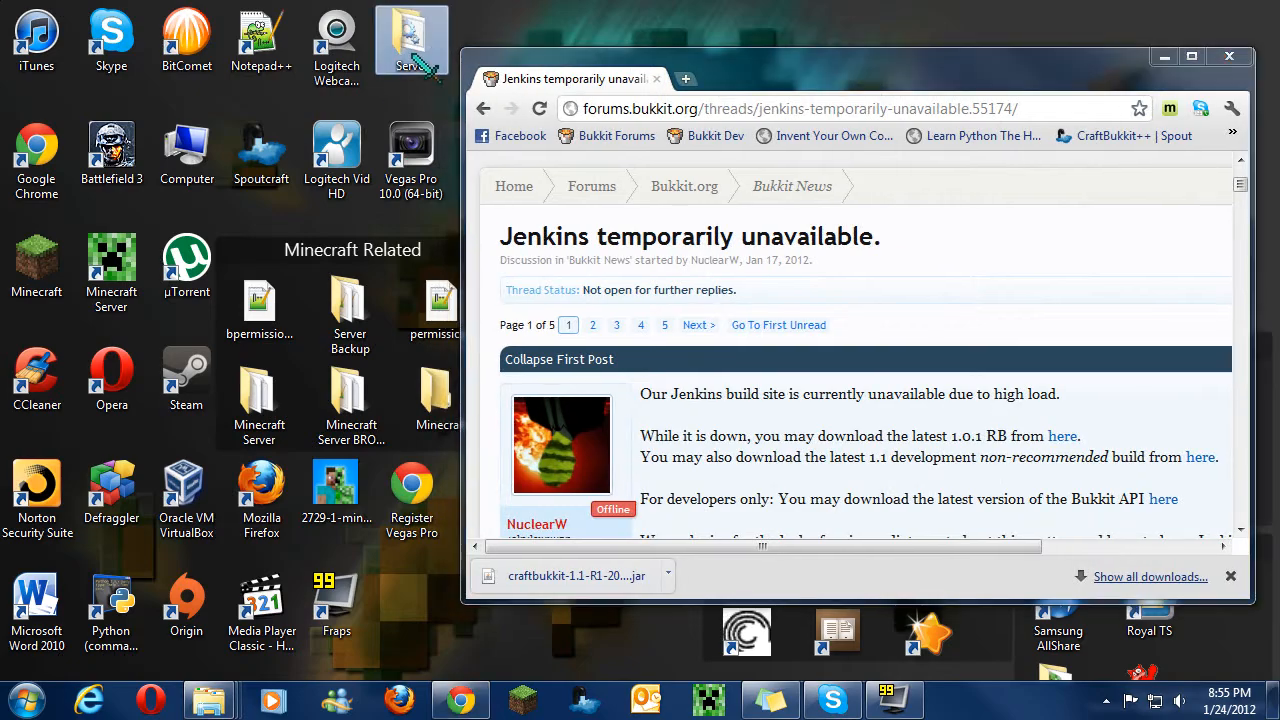
- In the Server folder, rename the downloaded CraftBukkit jar to craftbukkit-1.1
double_click(410, 36)
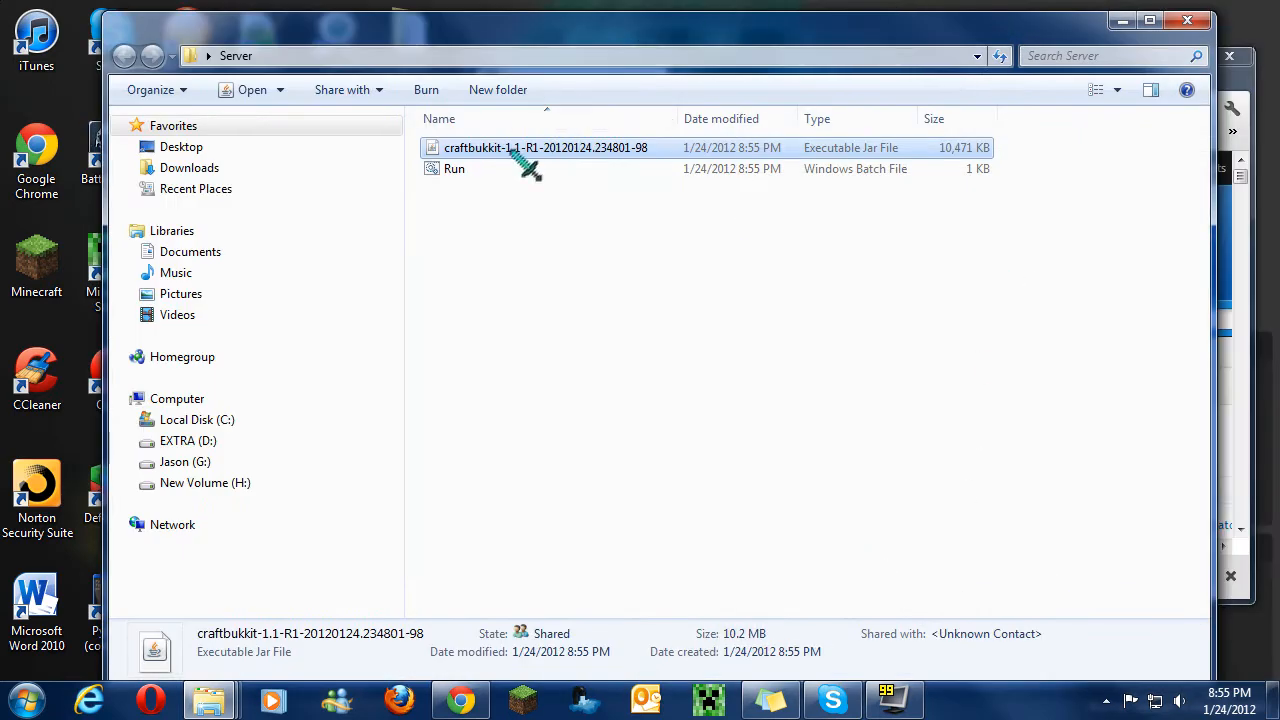
right_click(544, 148)
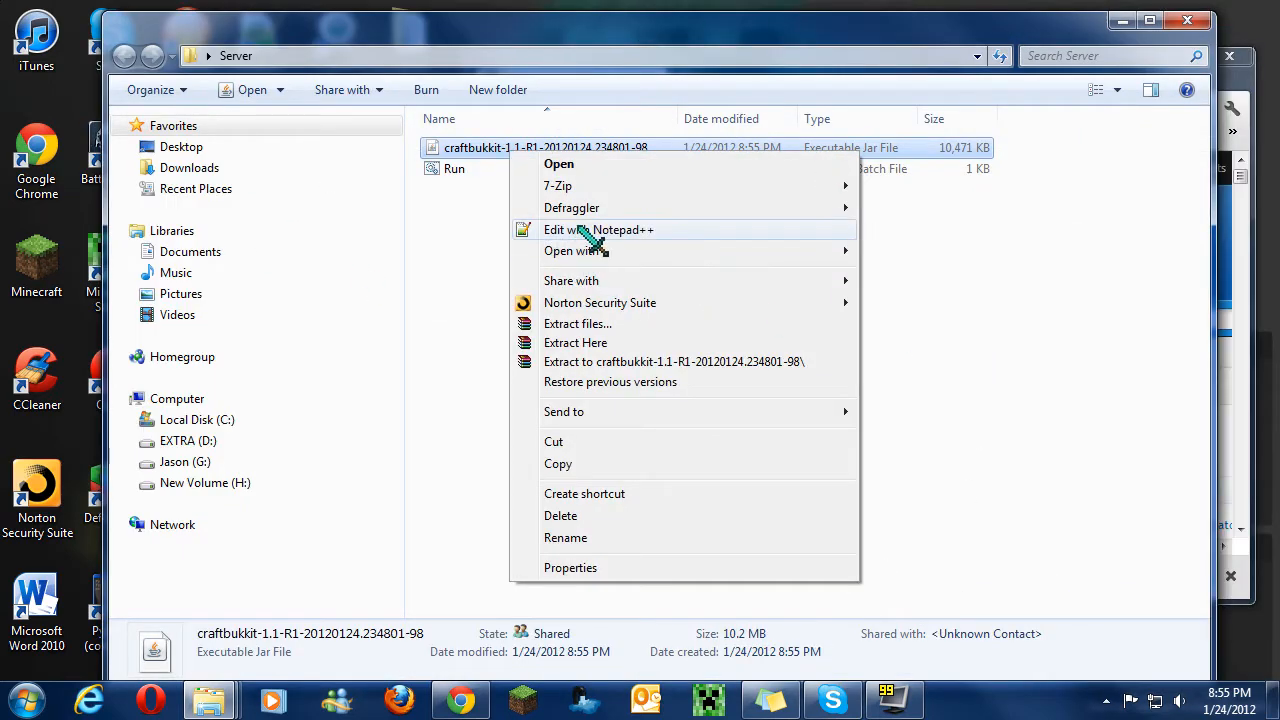
click(564, 536)
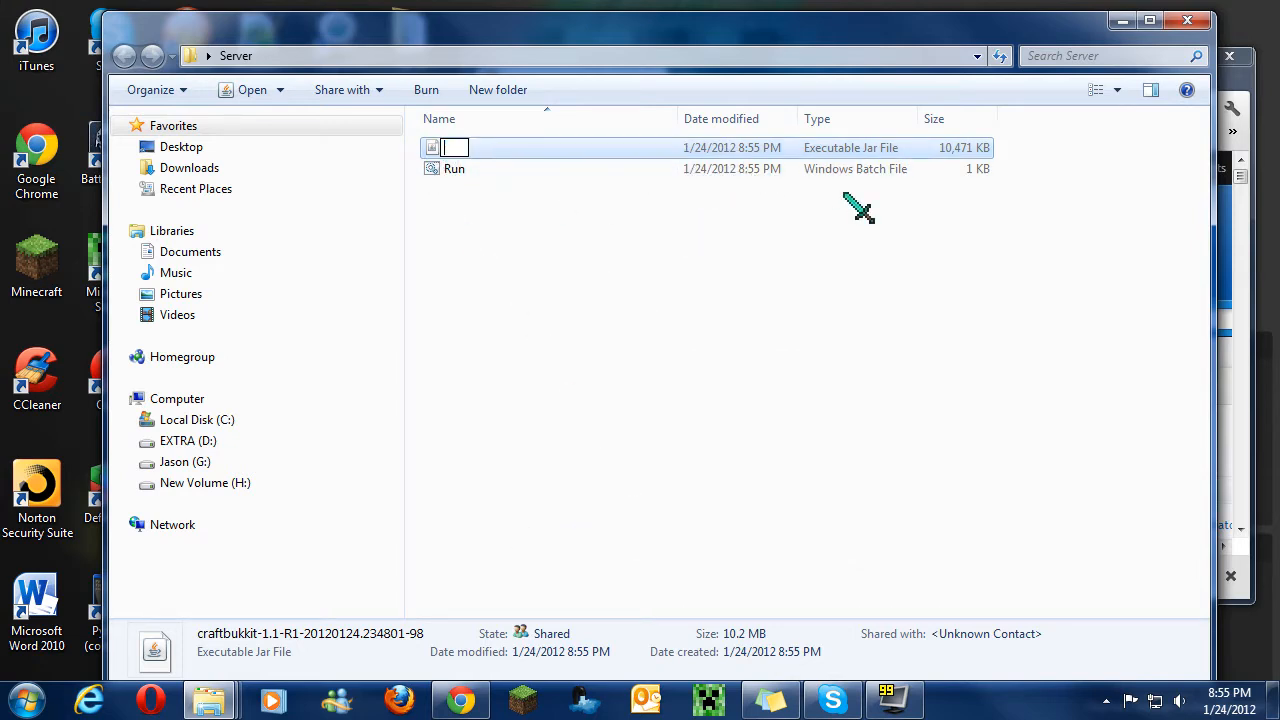
text(craftbukkit-1.1)
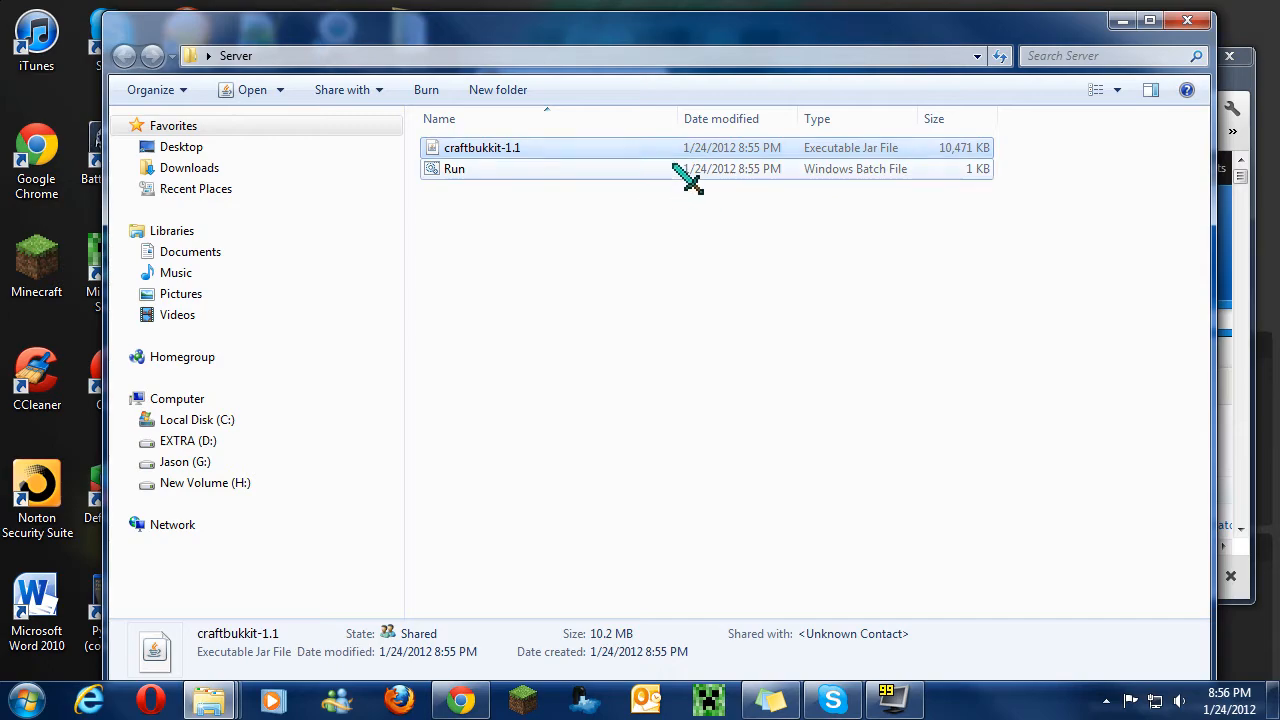
- Return to Run.bat, whose launch line targets craftbukkit-1.1.jar, and reach the Settings menu
double_click(454, 168)
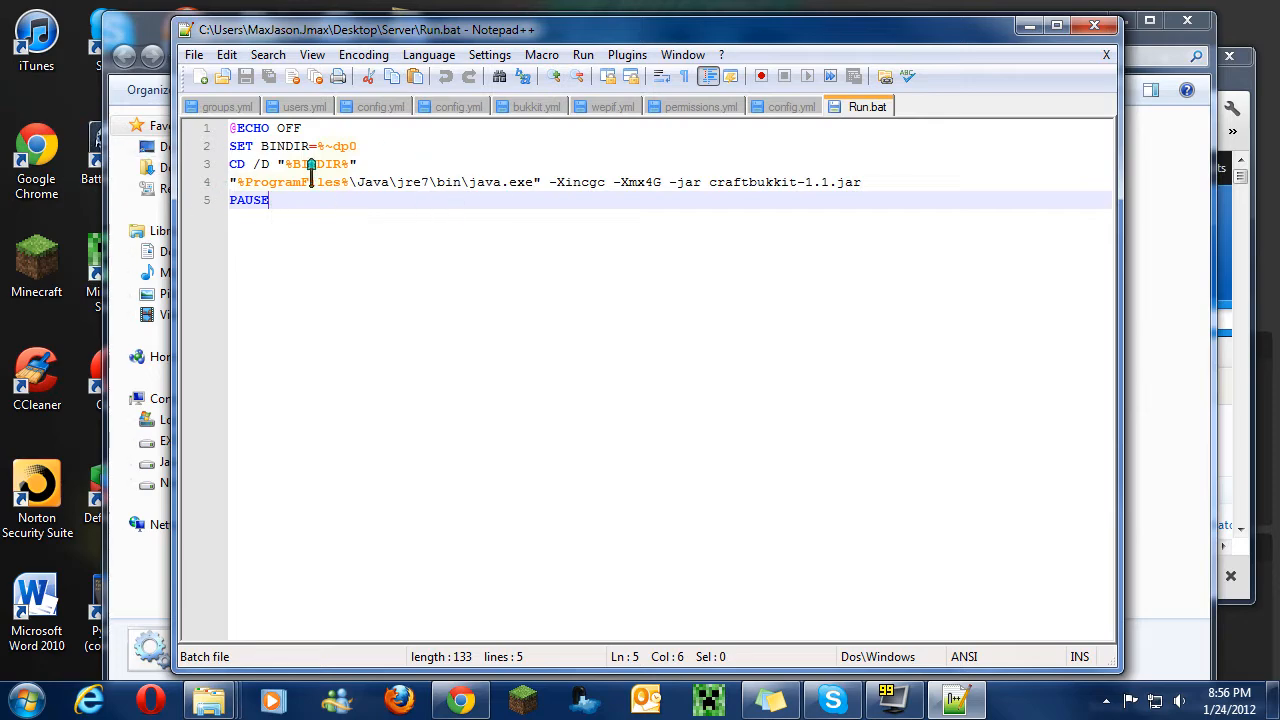
mouse_move(1016, 120)
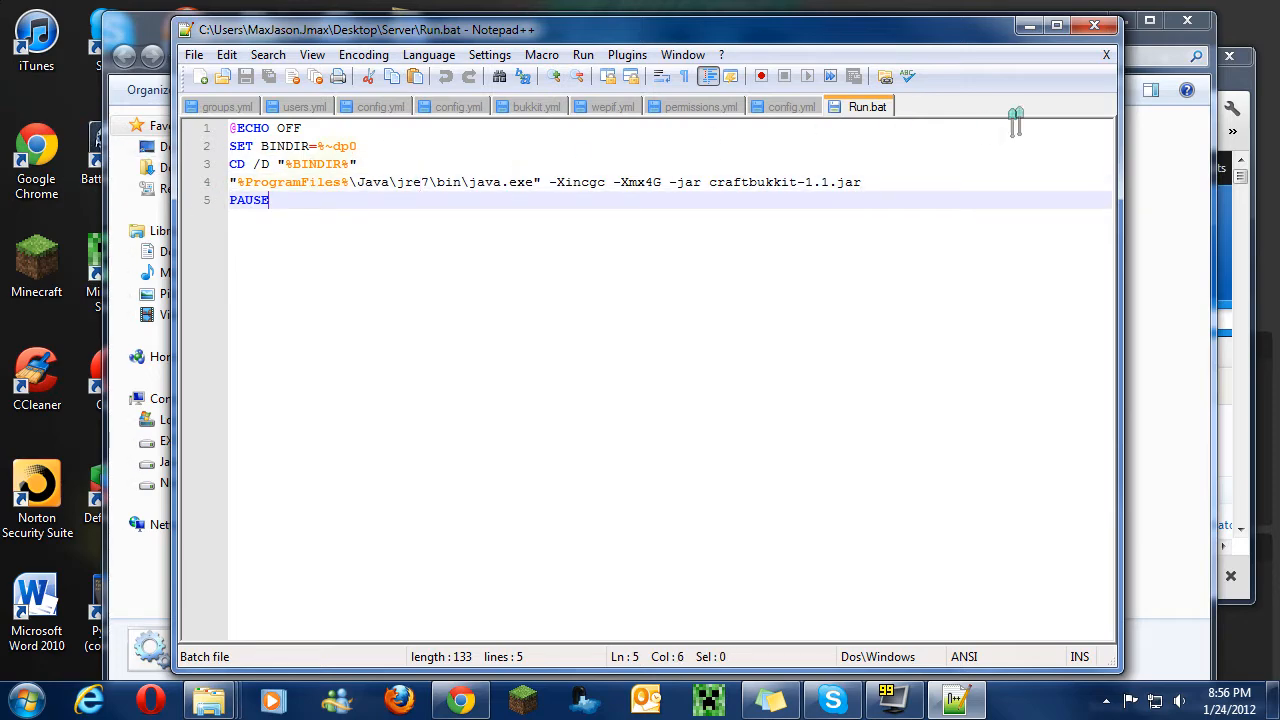
click(488, 54)
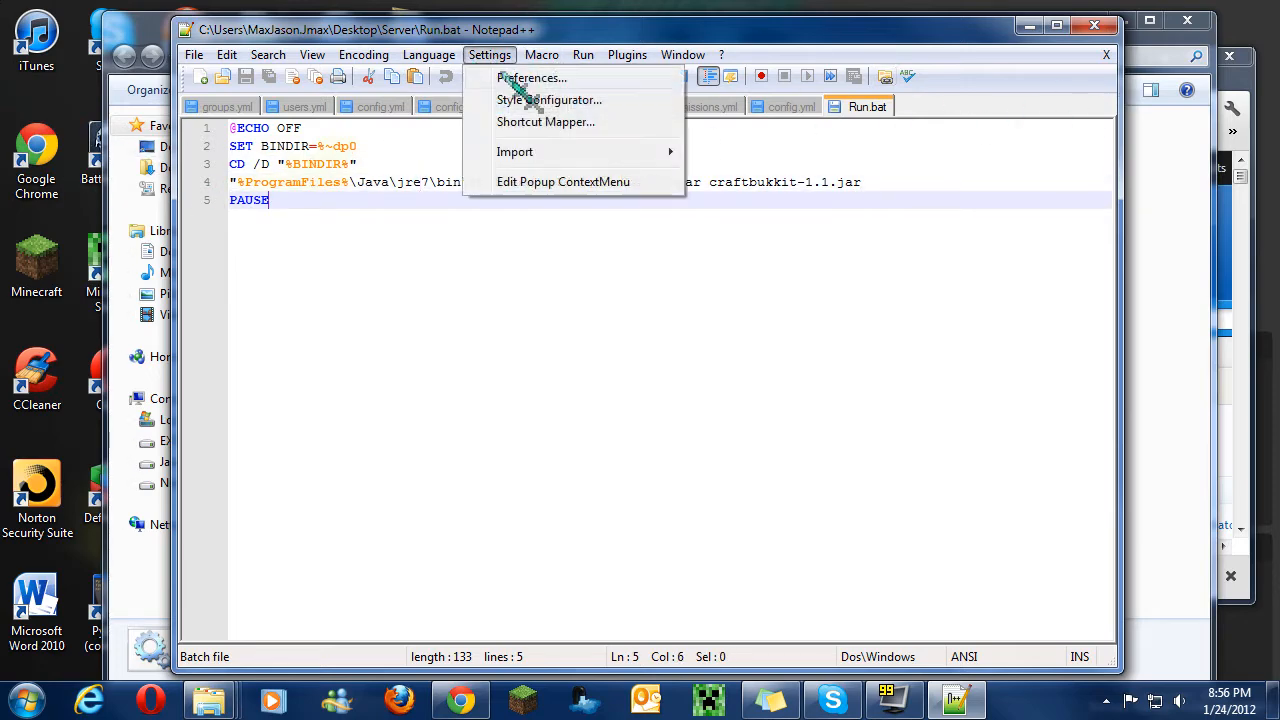
click(532, 78)
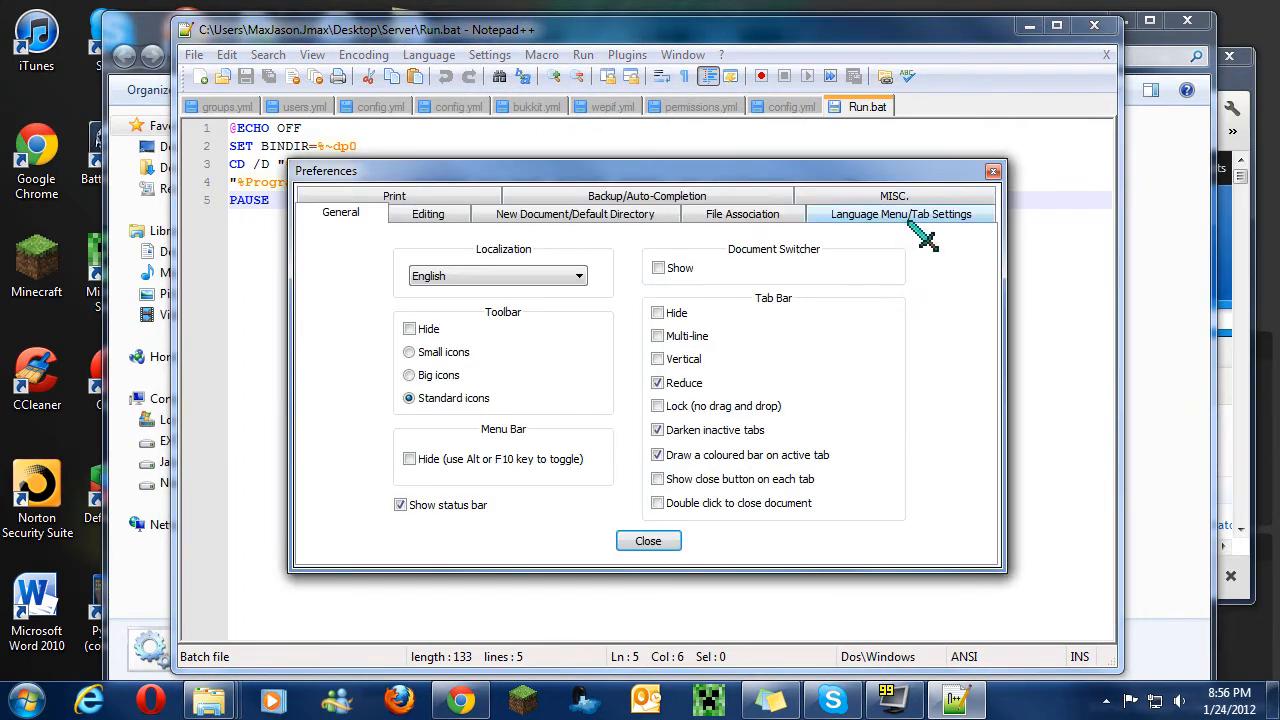
click(900, 212)
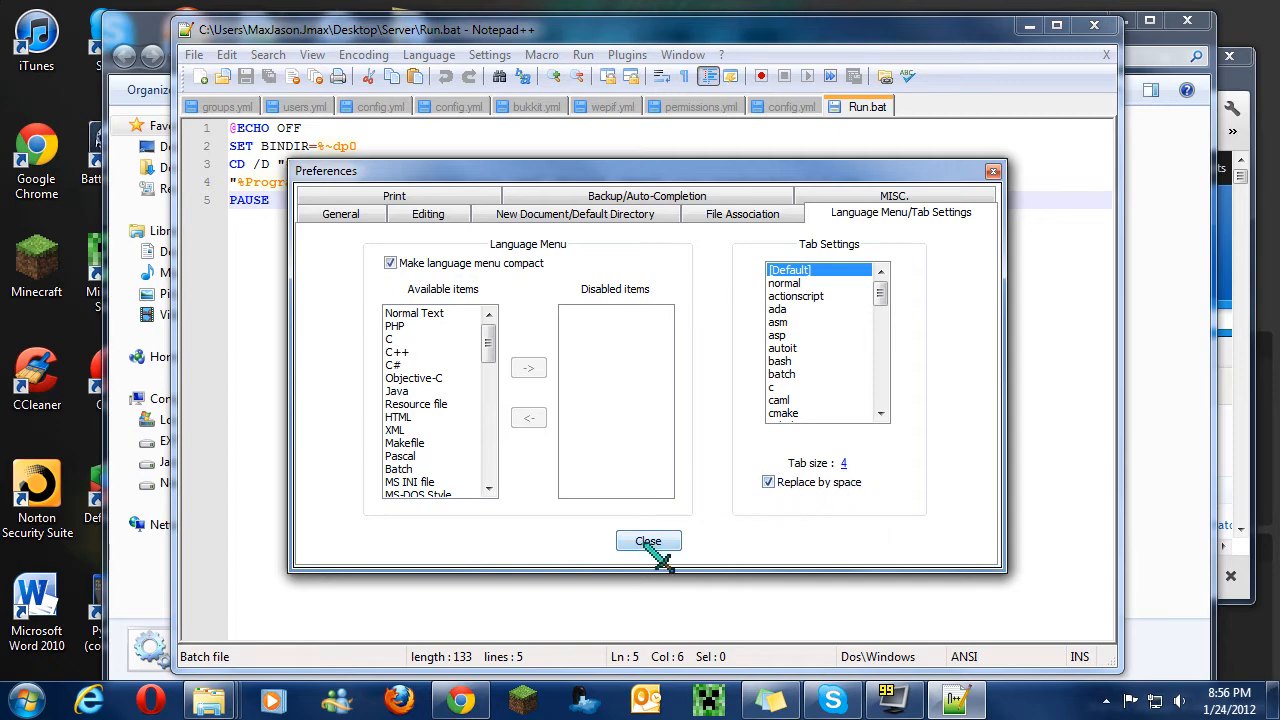
click(648, 540)
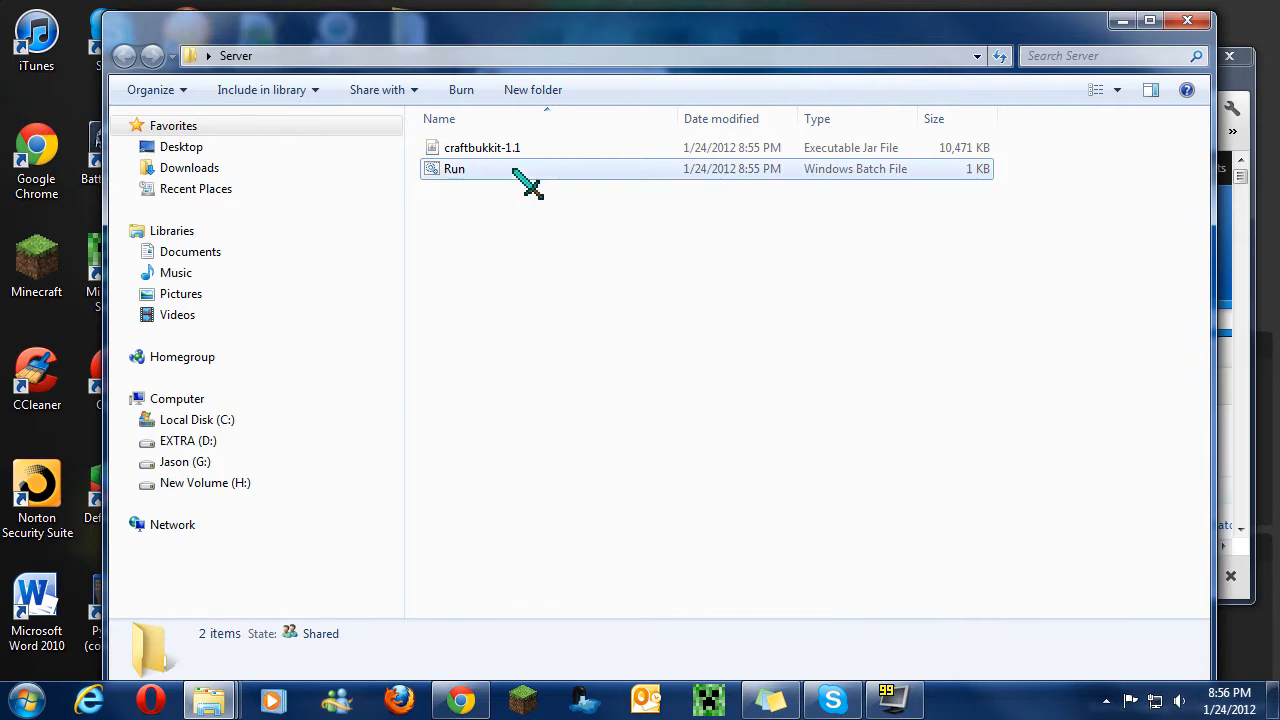
- Start the server with Run.bat, issue stop in its console, and close the console
double_click(454, 168)
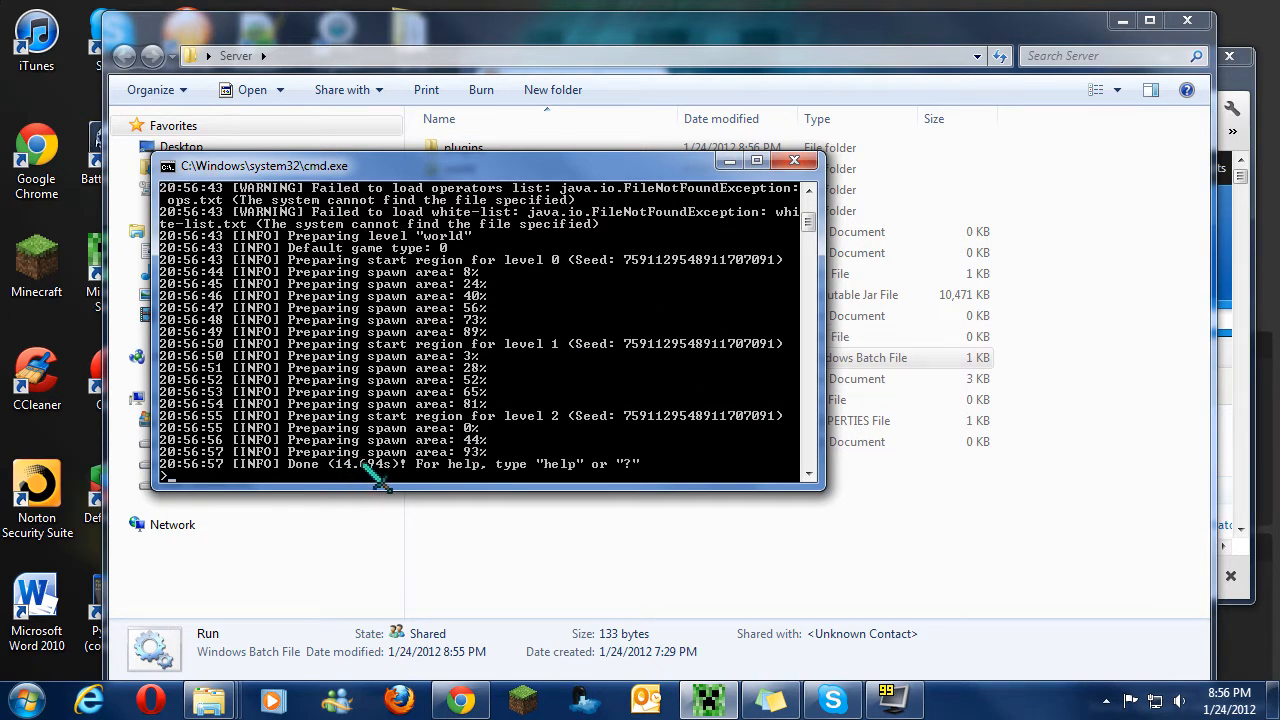
text(stop)
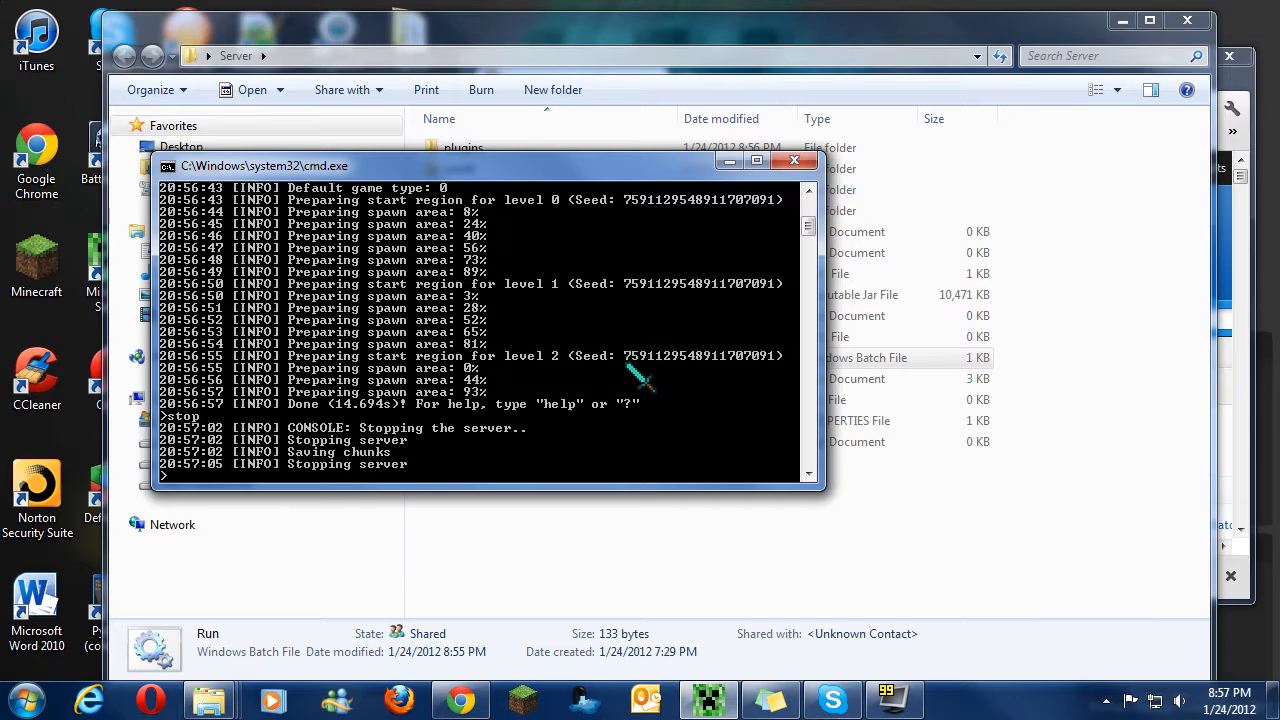
click(794, 160)
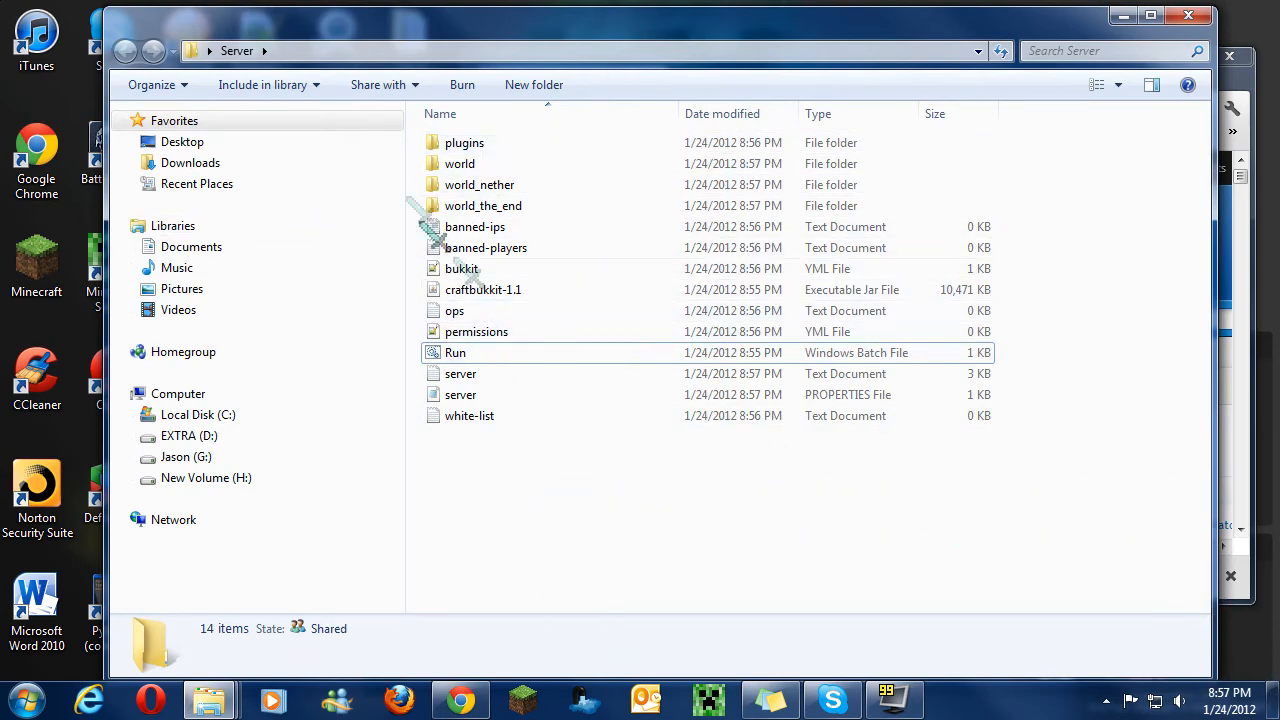
- Check the plugins folder is empty, go back, and open server.properties in Notepad
double_click(464, 142)
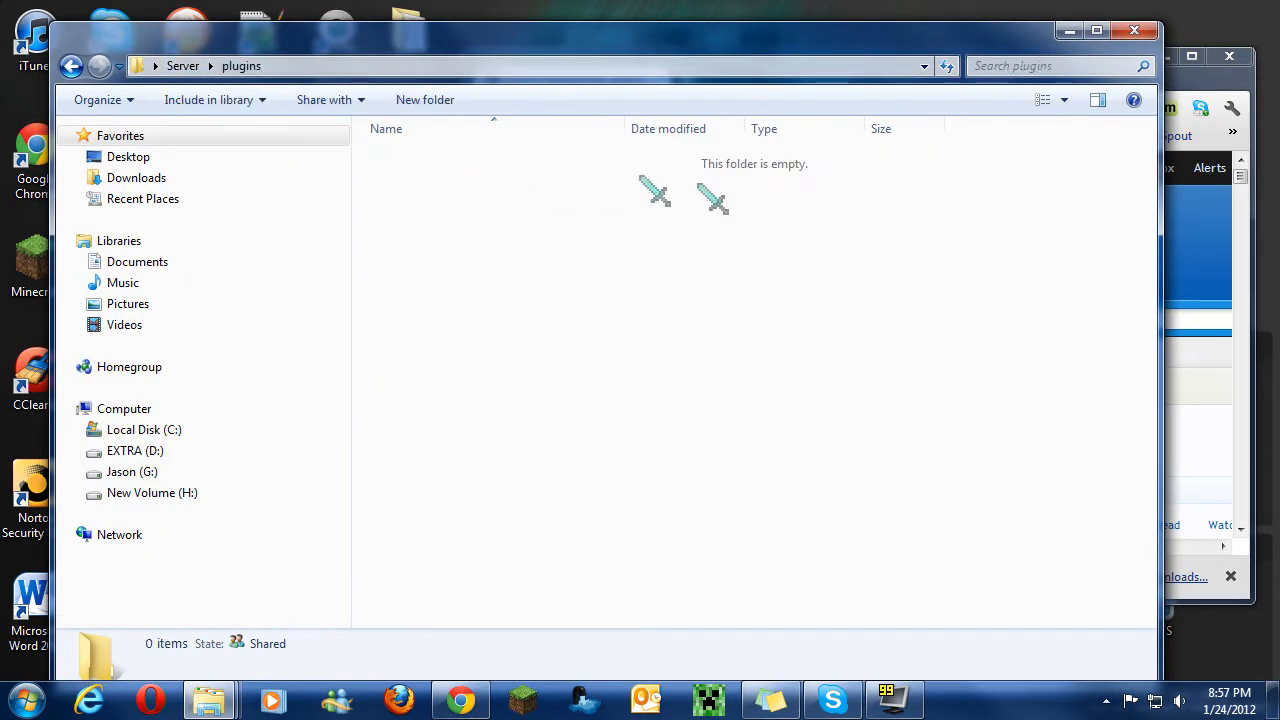
click(72, 64)
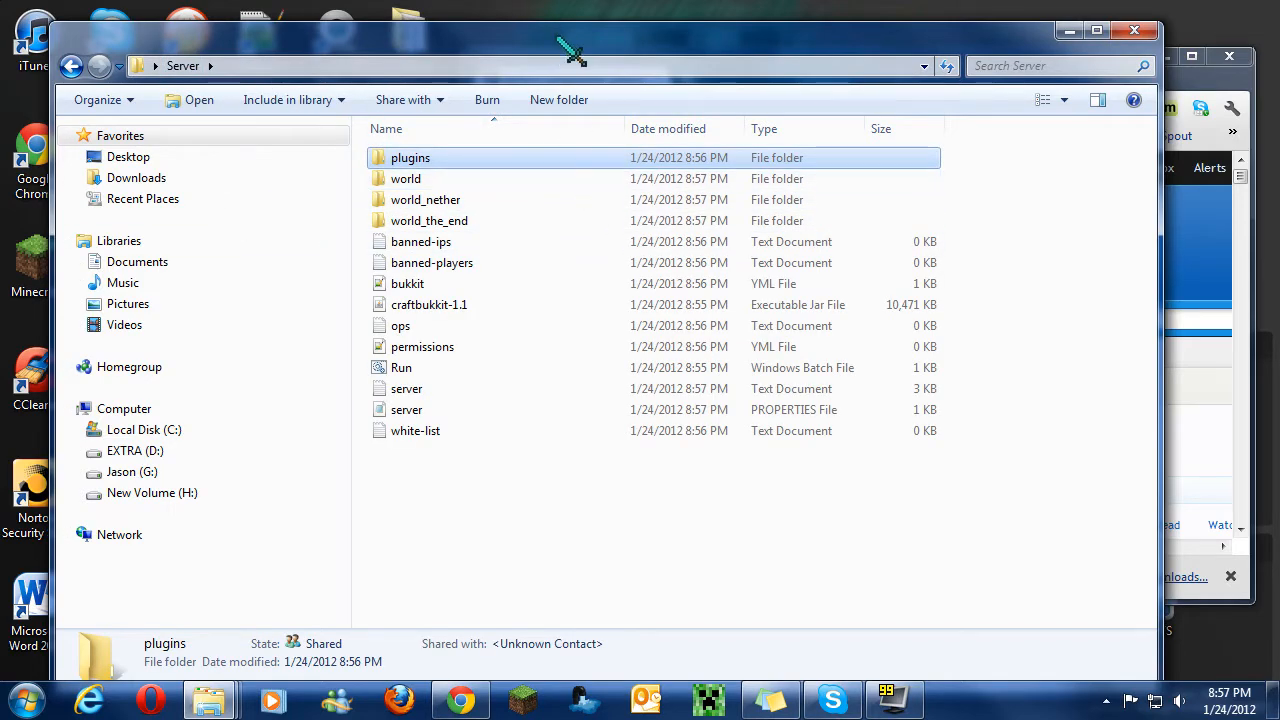
double_click(406, 178)
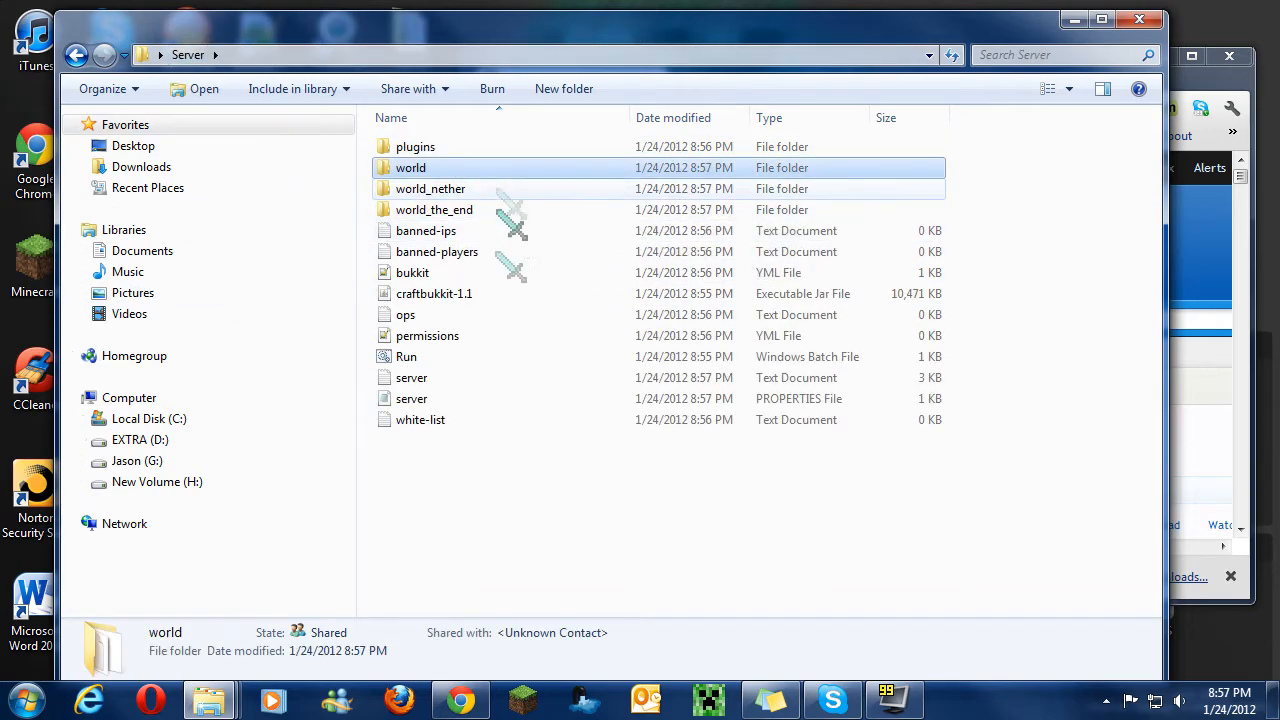
double_click(412, 398)
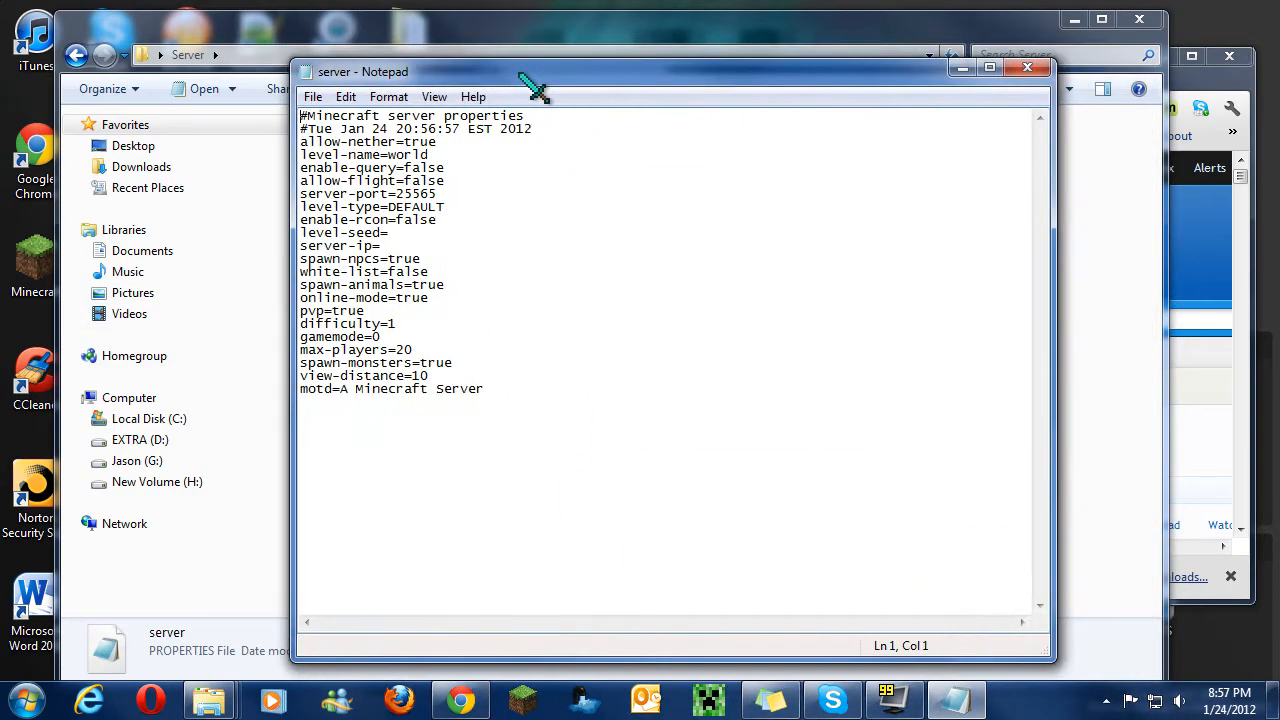
- Close server.properties in Notepad and open bukkit.yml in Notepad++ from Explorer
click(1026, 68)
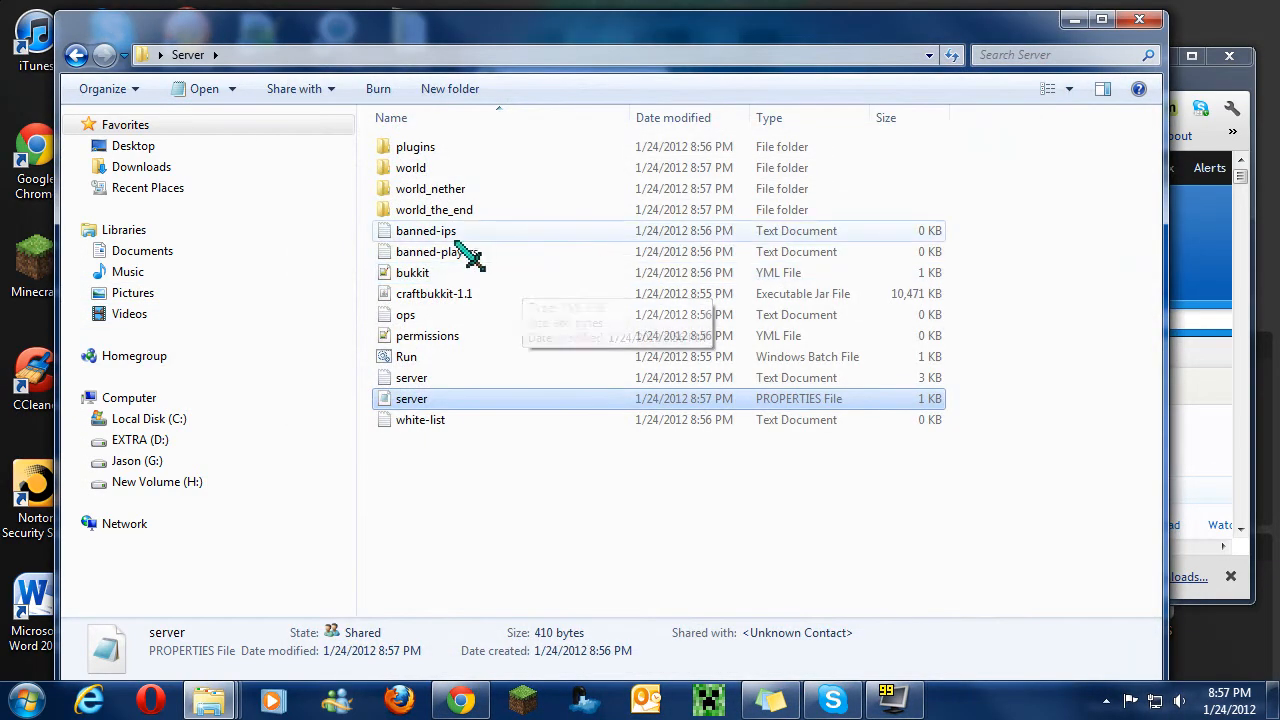
double_click(412, 272)
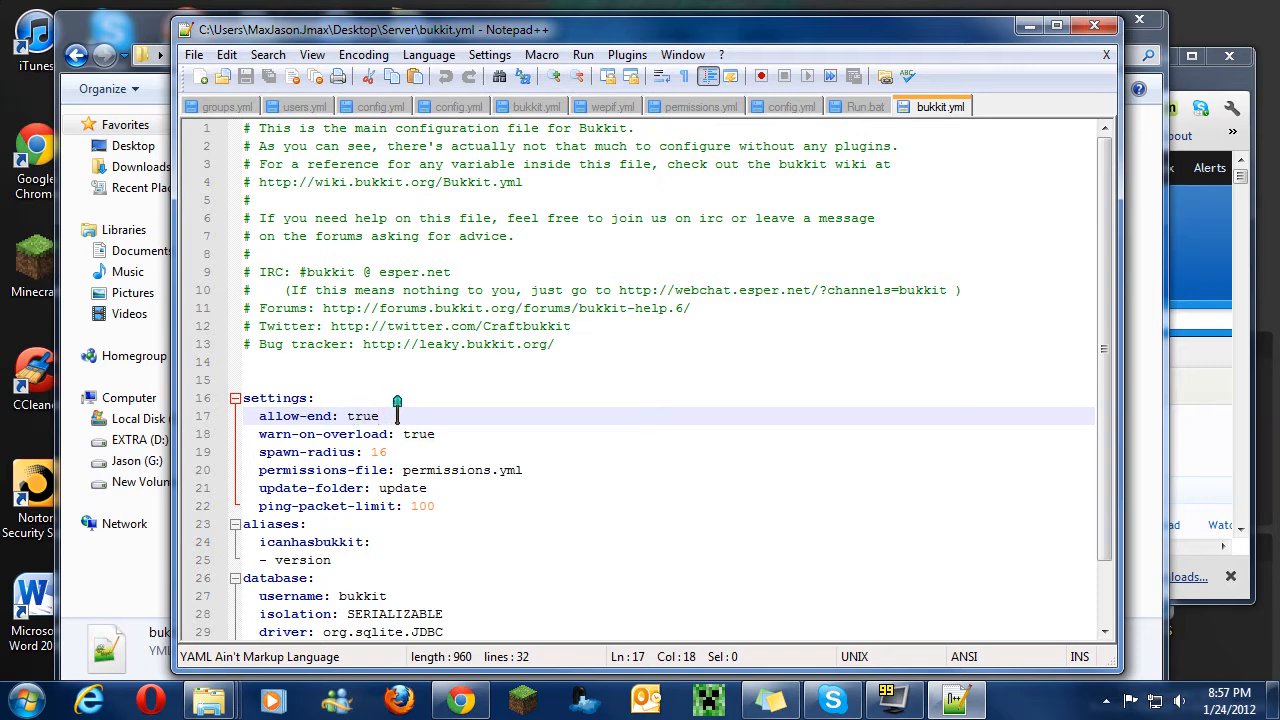
- Highlight the warn-on-overload setting and its value true in bukkit.yml
click(434, 432)
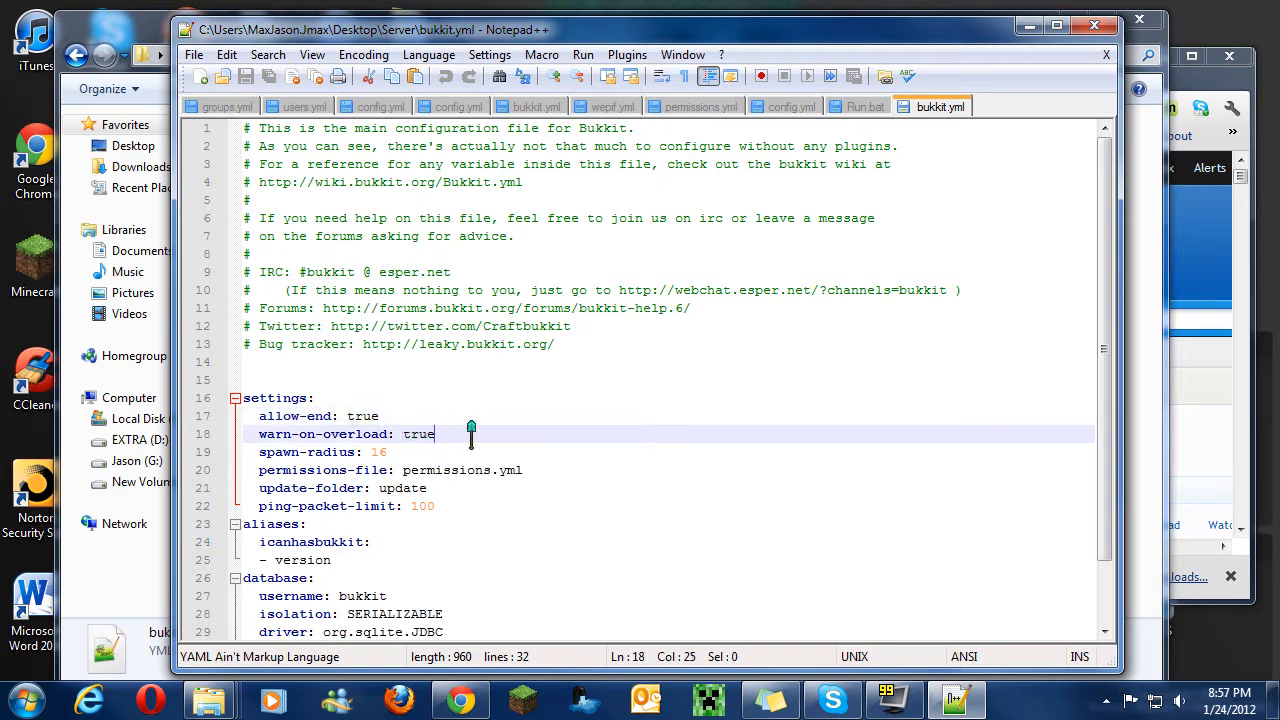
double_click(418, 432)
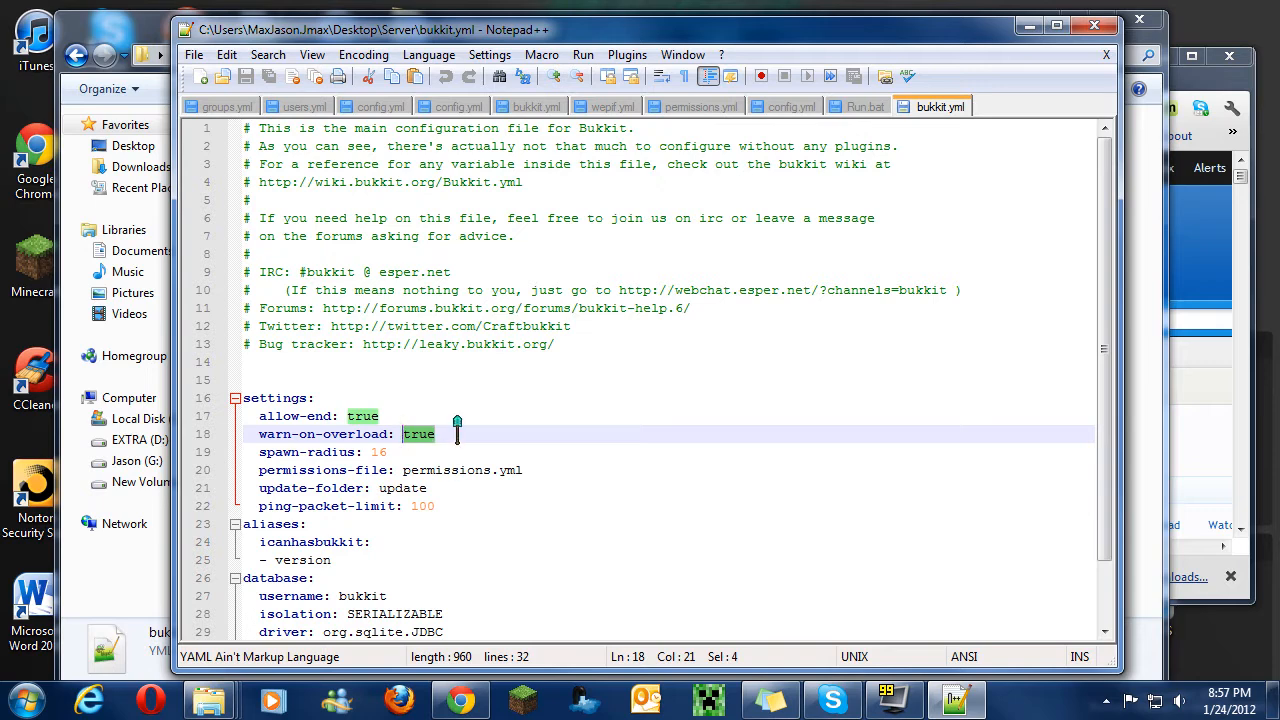
click(396, 452)
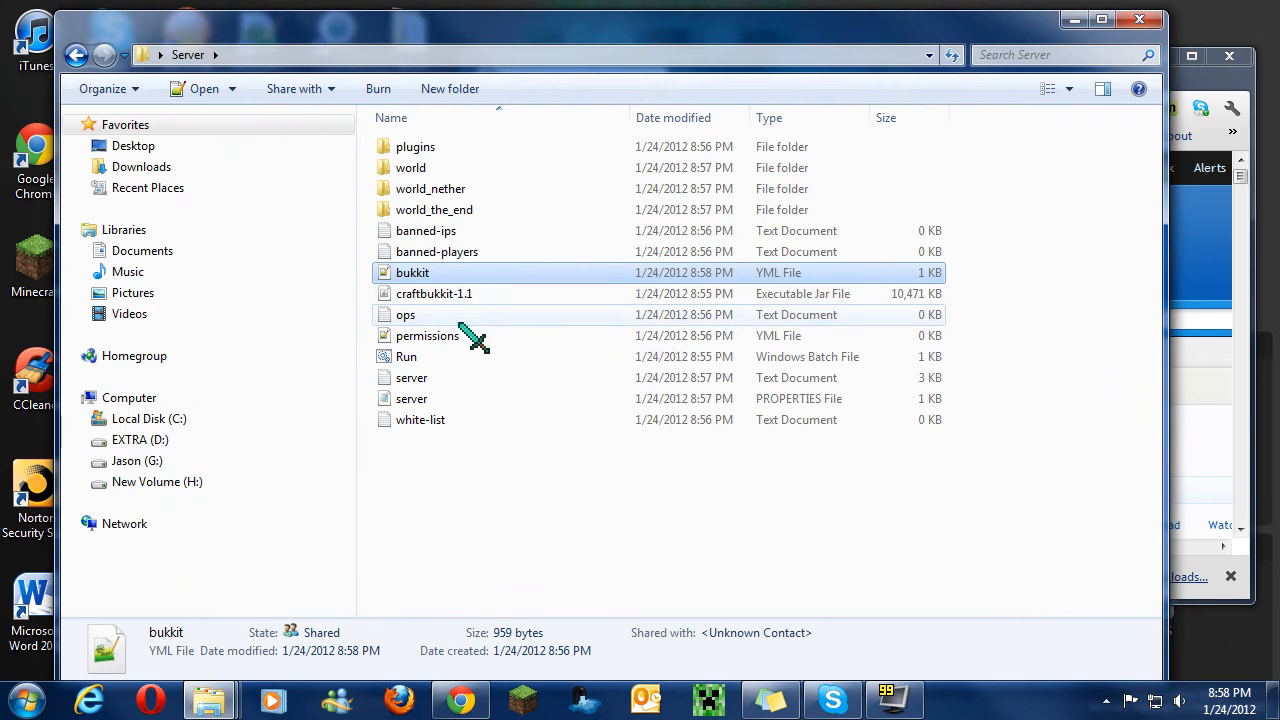
mouse_move(504, 336)
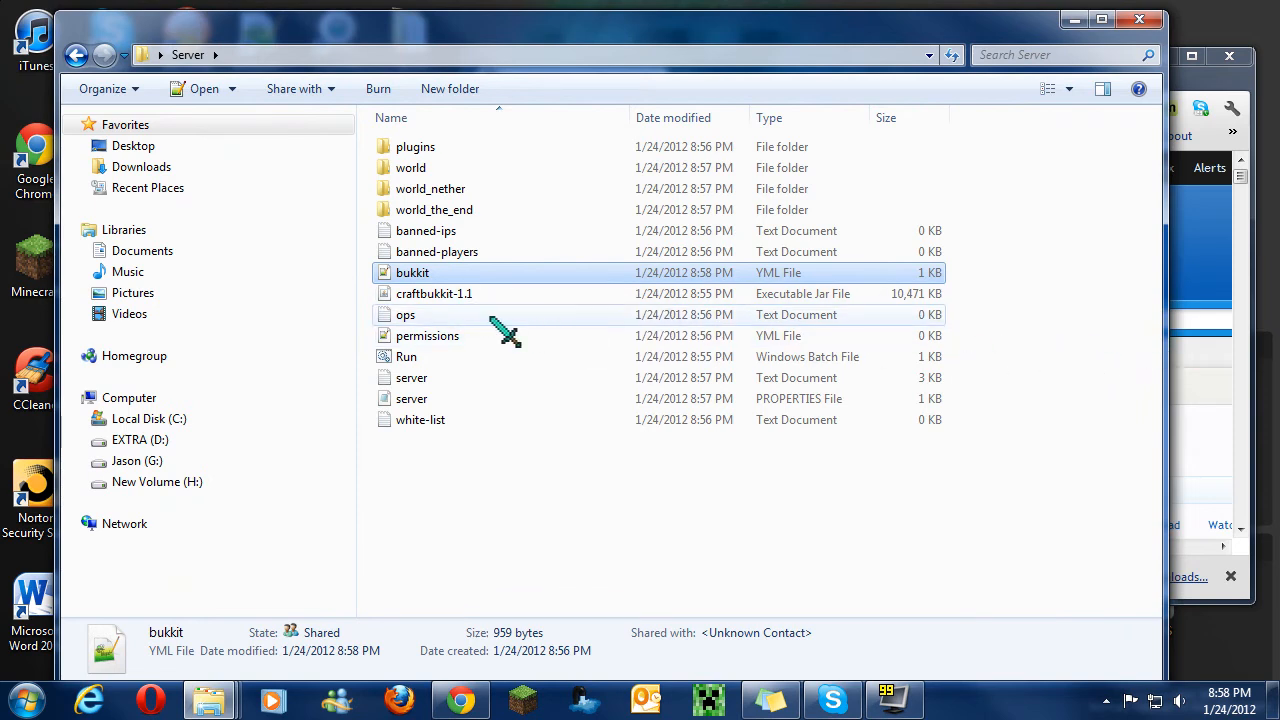
mouse_move(512, 324)
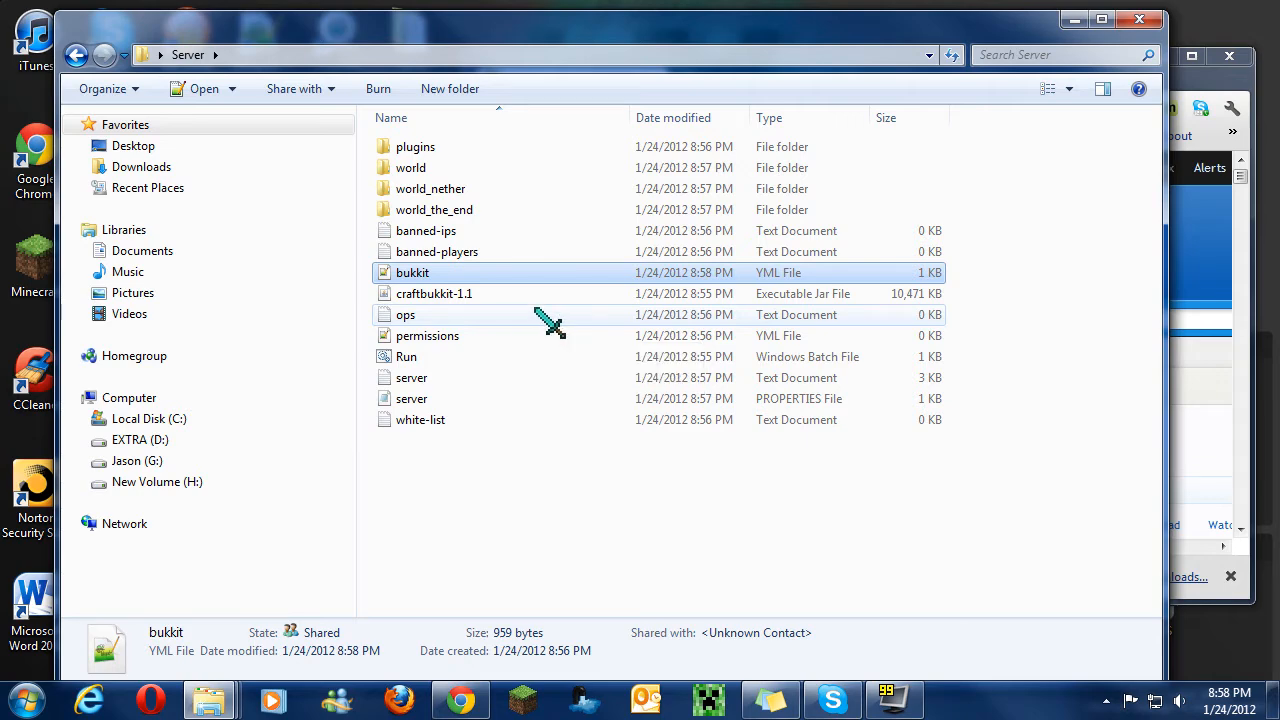
- Enter the player name 'arrowstodaknee' into ops.txt as a sample op entry
double_click(404, 314)
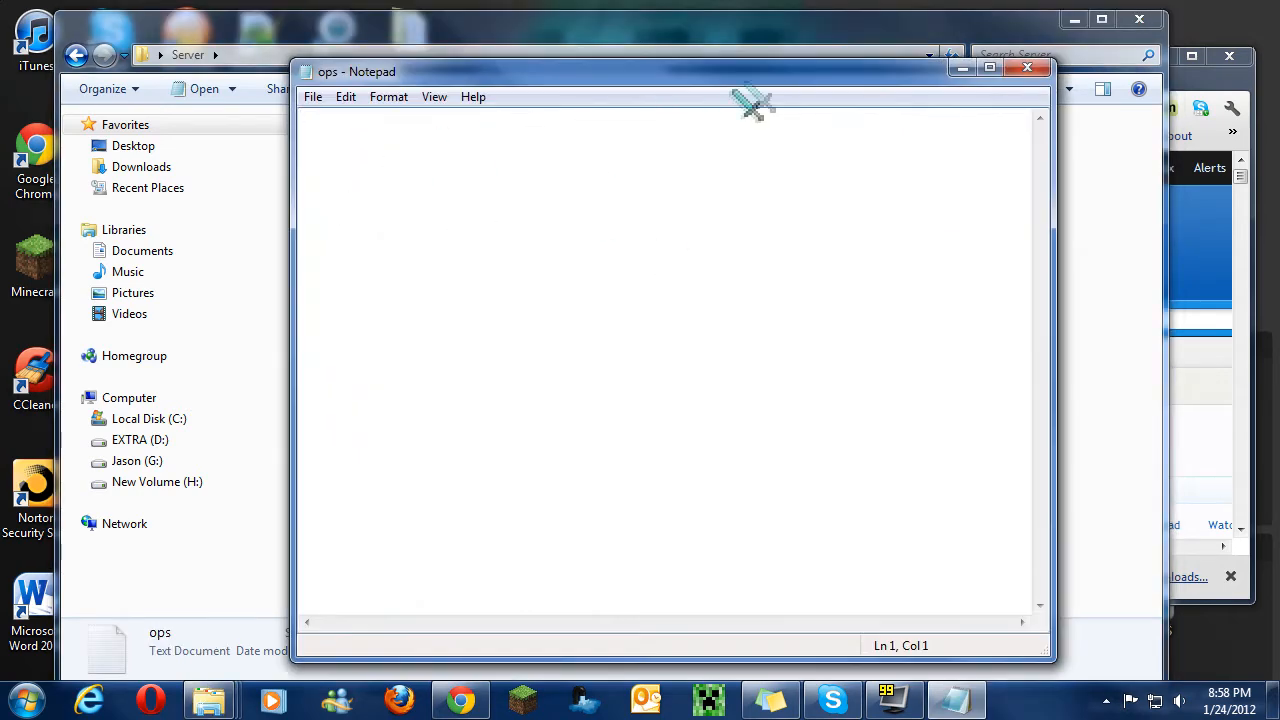
text(ar)
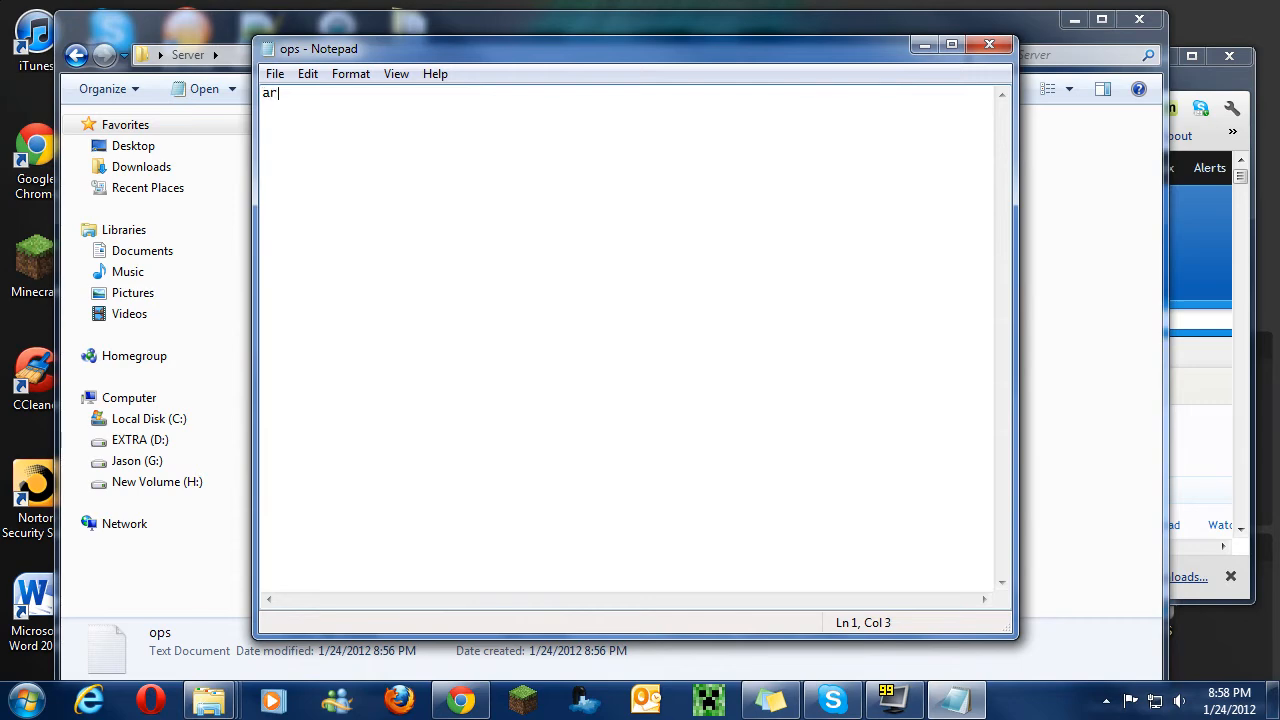
text(rowstodaknee)
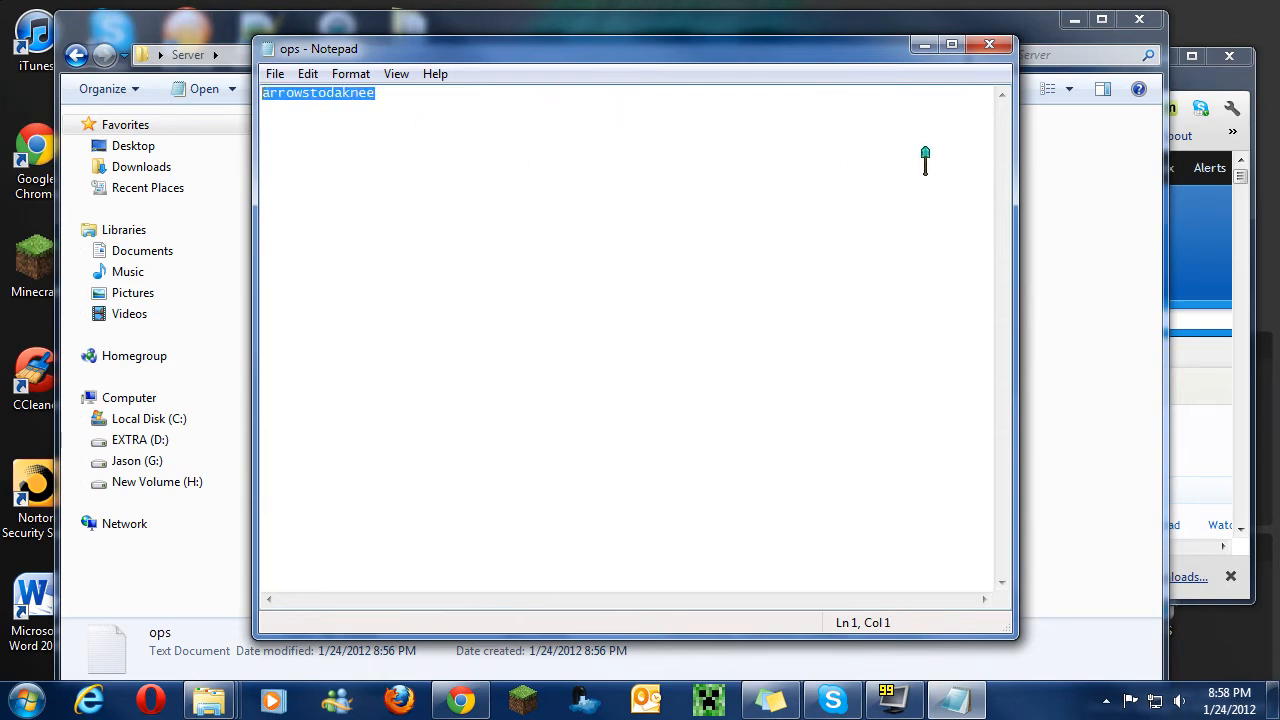
mouse_move(130, 124)
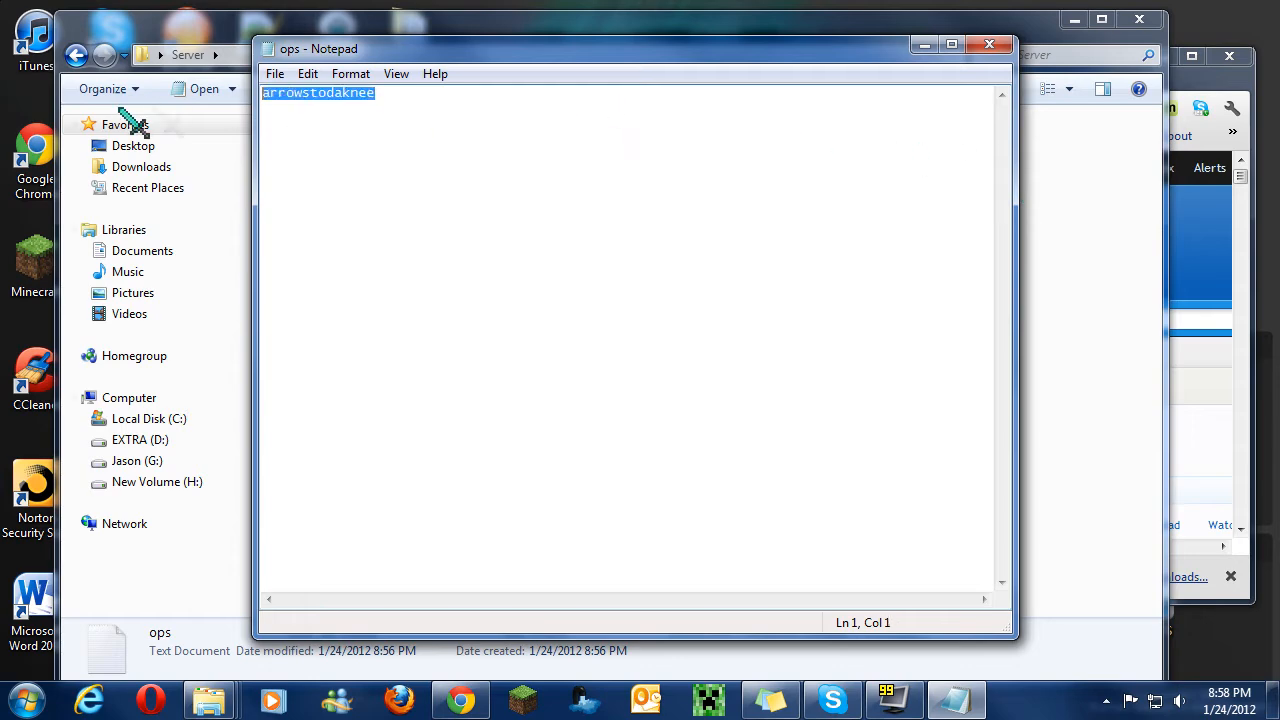
- Close ops.txt choosing Don't Save, then bring up the empty permissions.yml
click(988, 44)
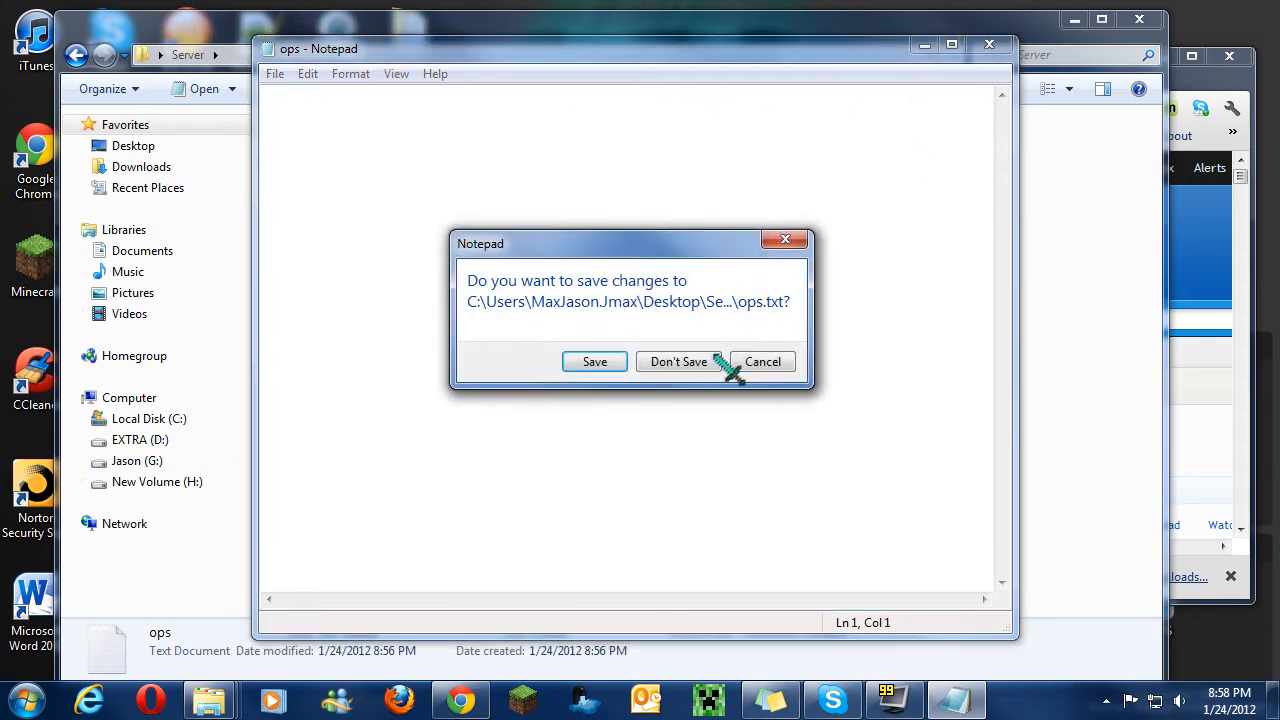
click(678, 360)
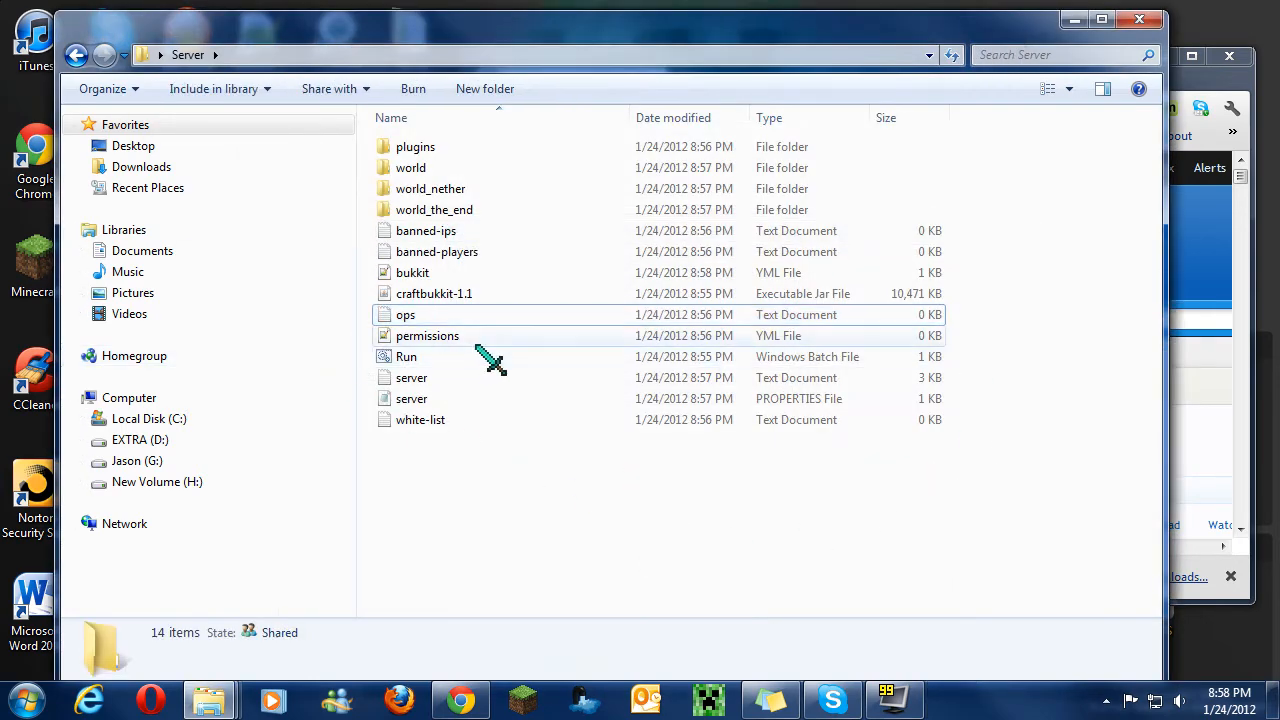
double_click(428, 336)
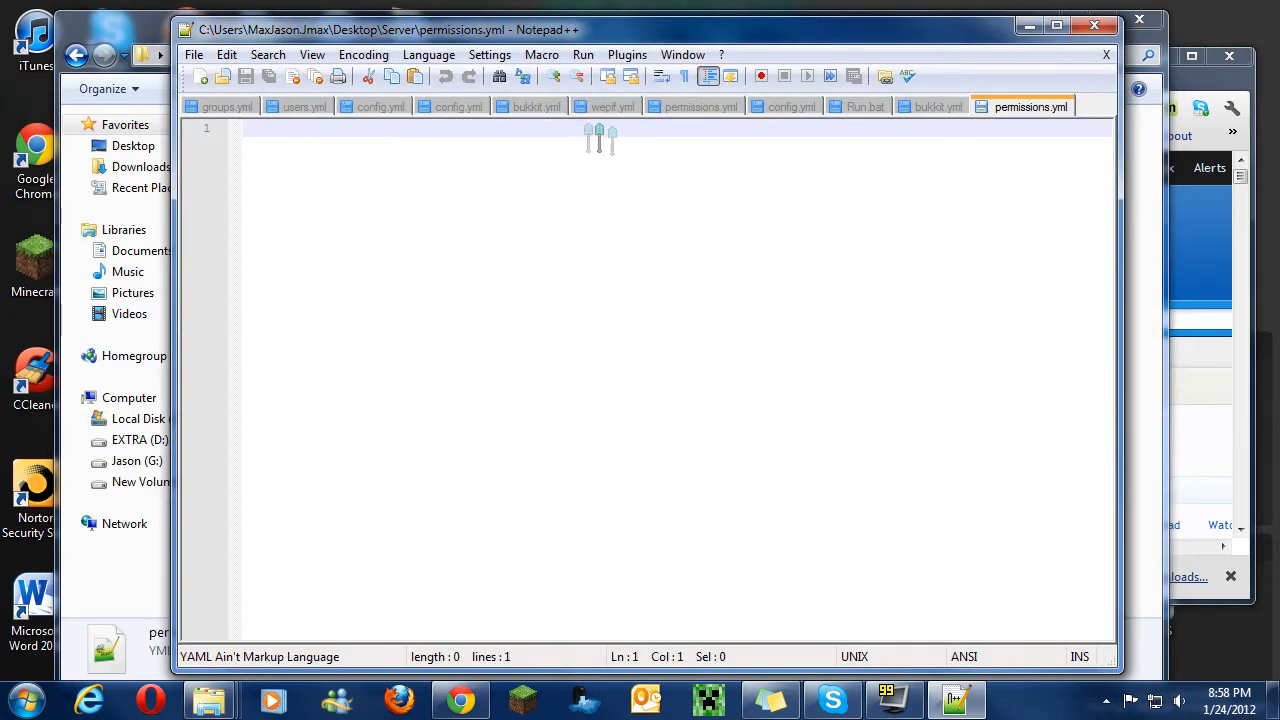
mouse_move(696, 144)
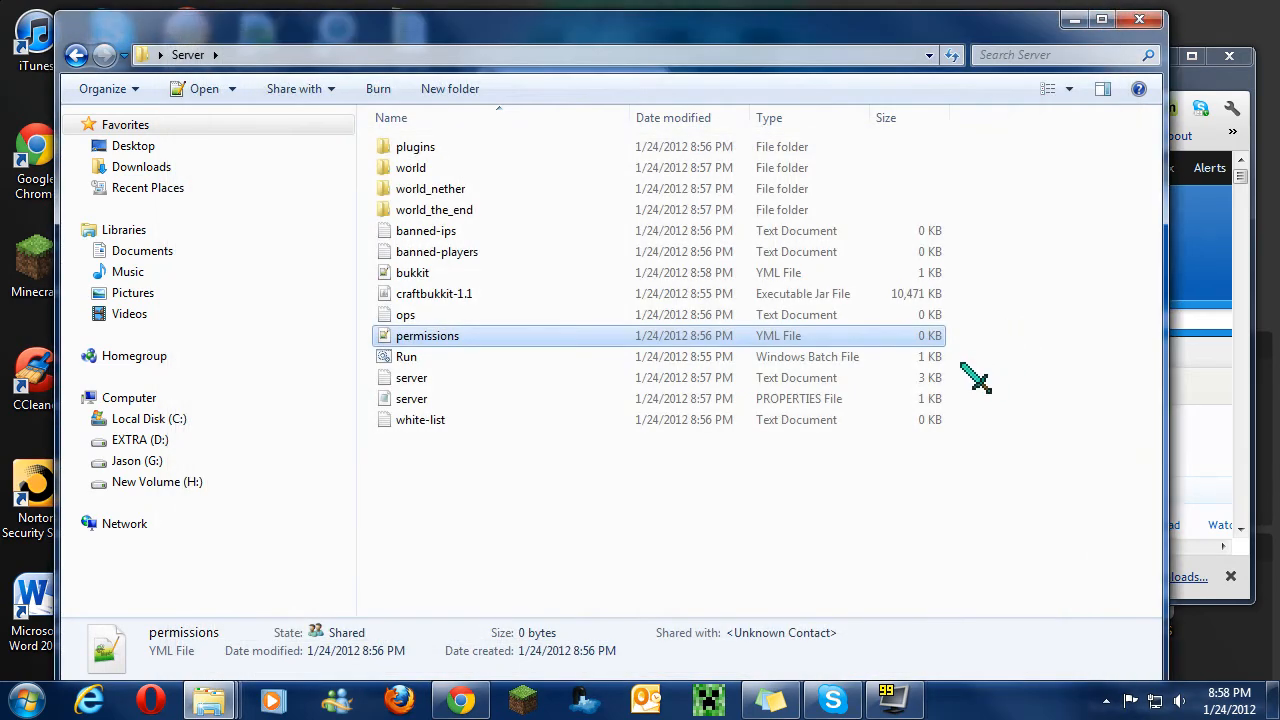
click(406, 356)
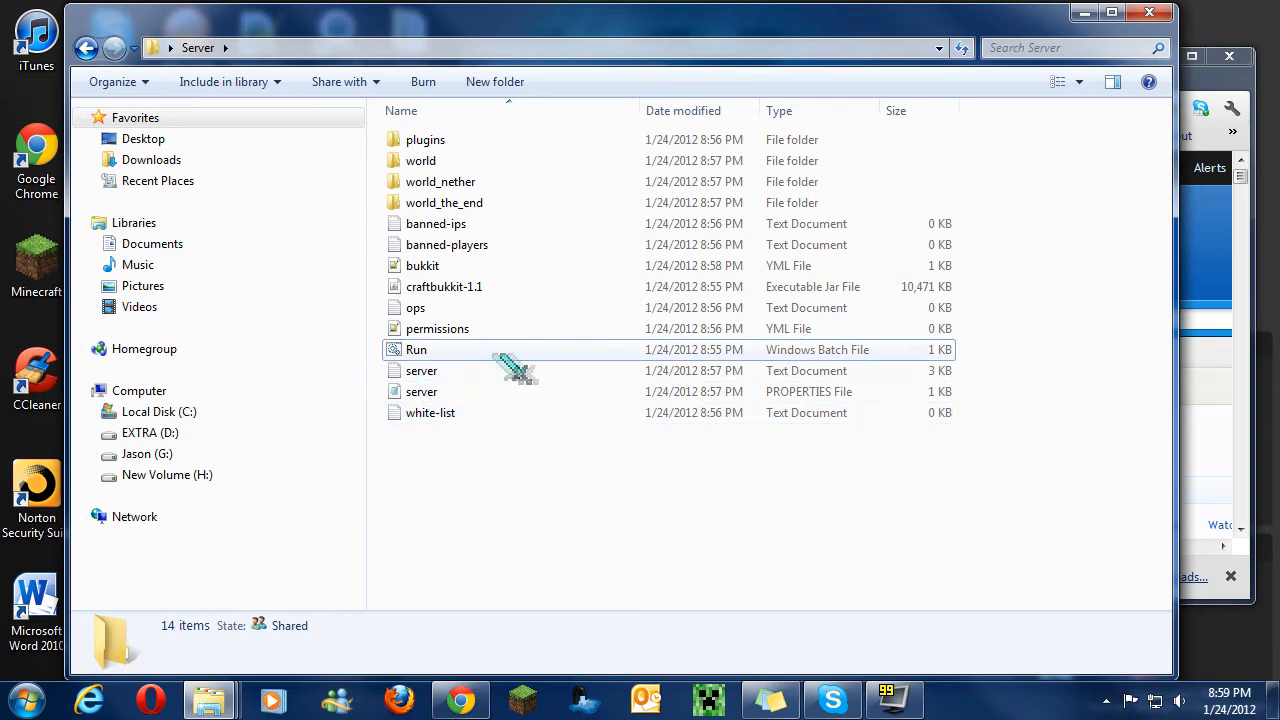
click(420, 370)
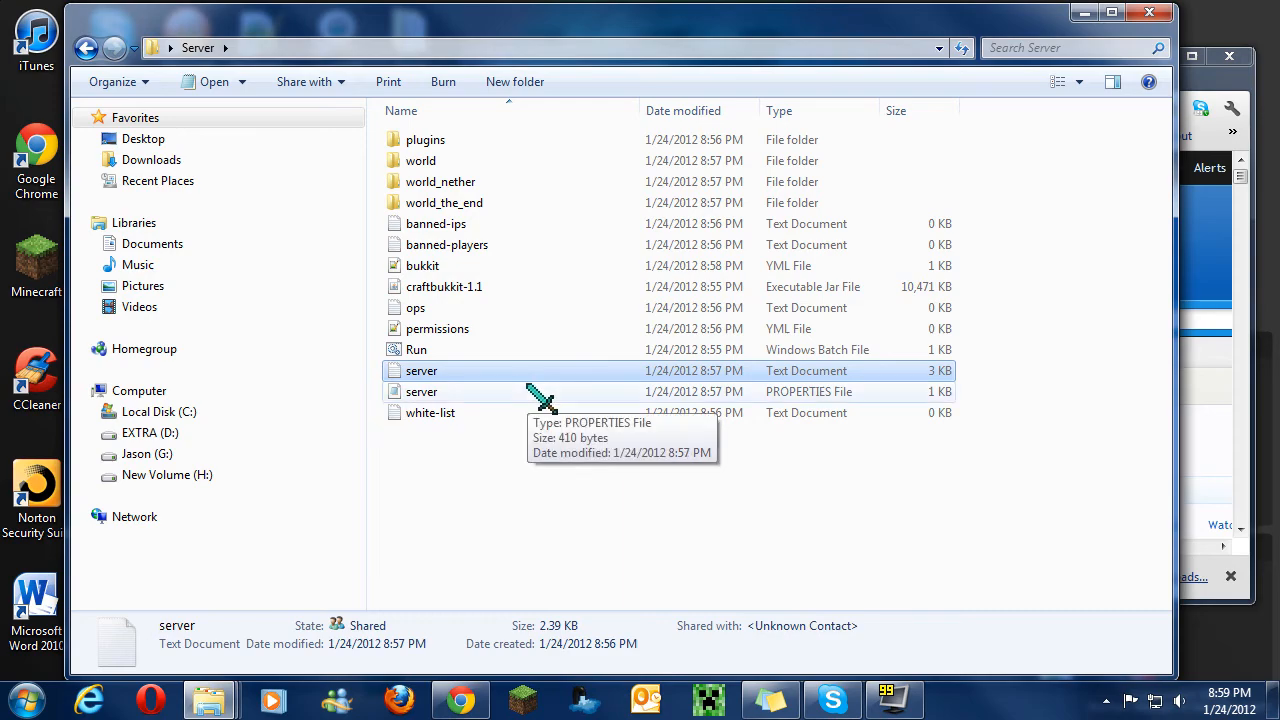
click(420, 390)
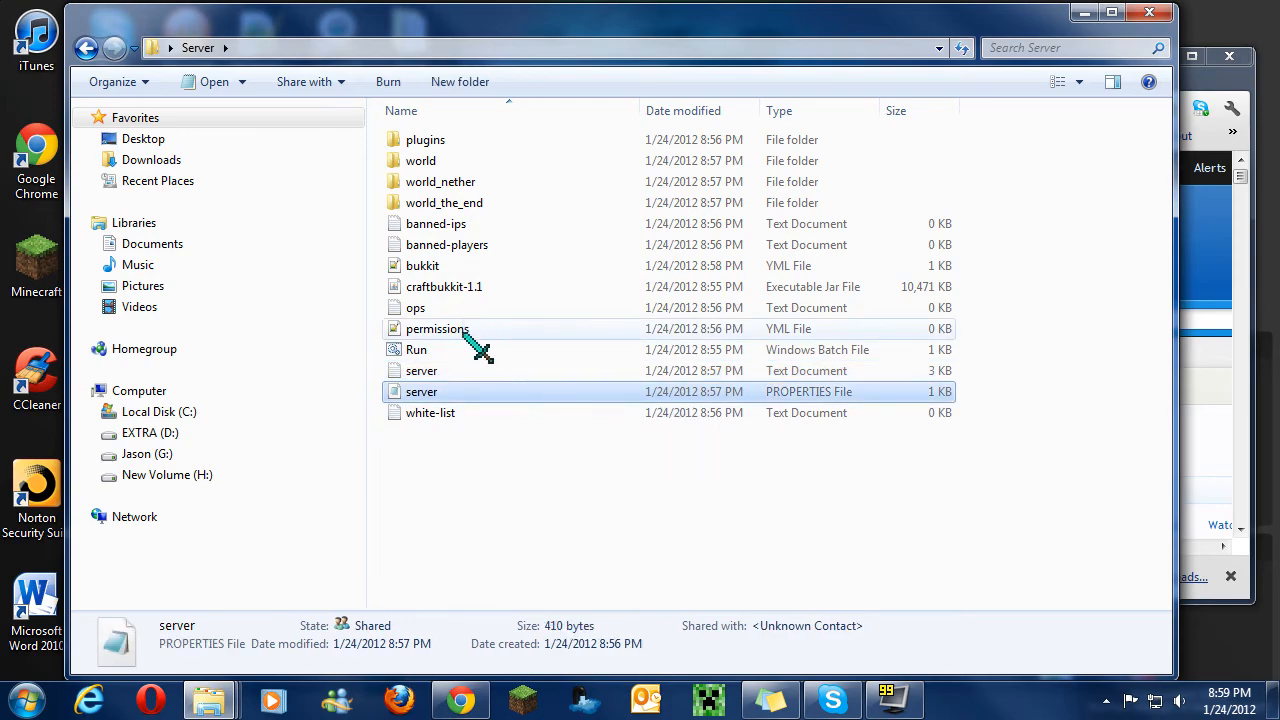
double_click(436, 328)
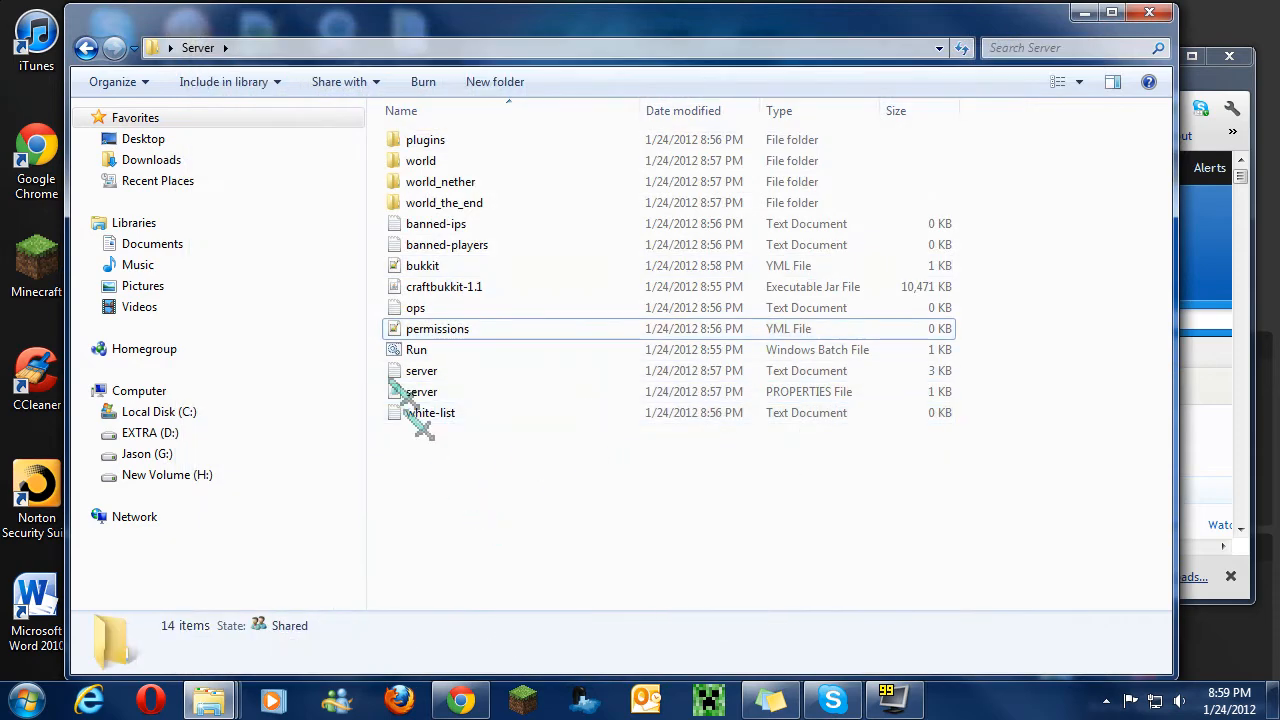
mouse_move(510, 330)
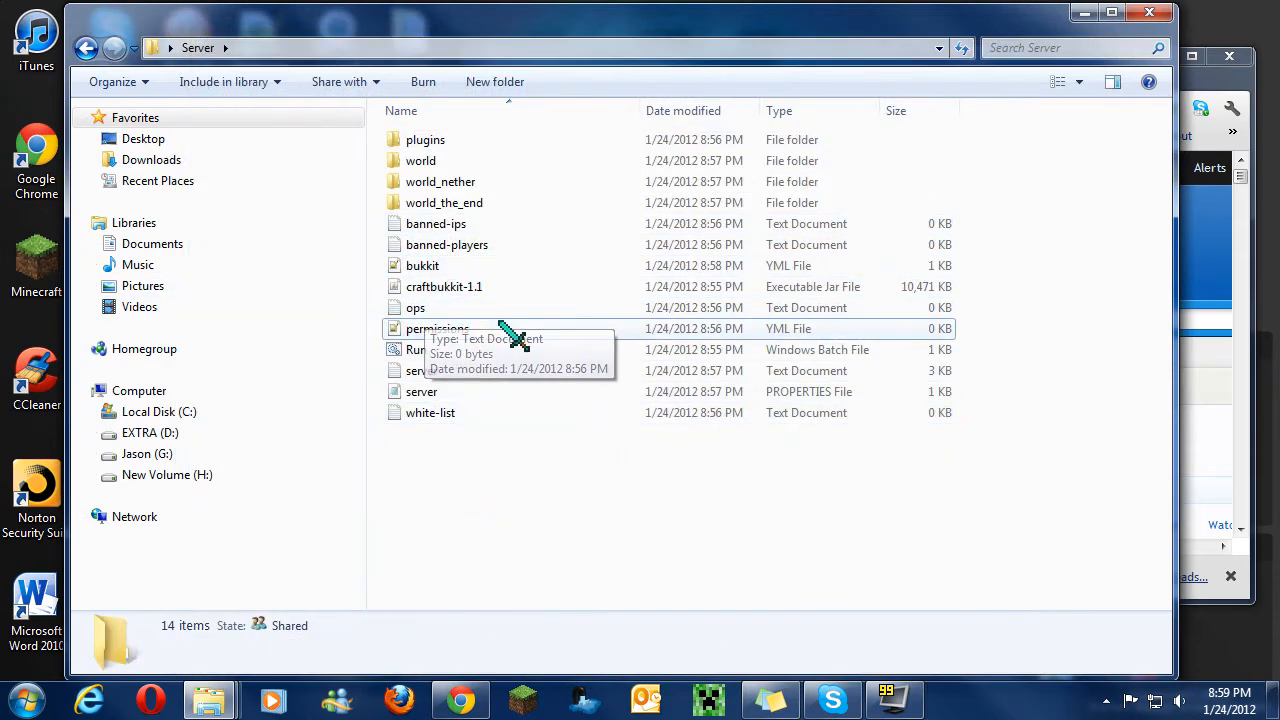
mouse_move(456, 388)
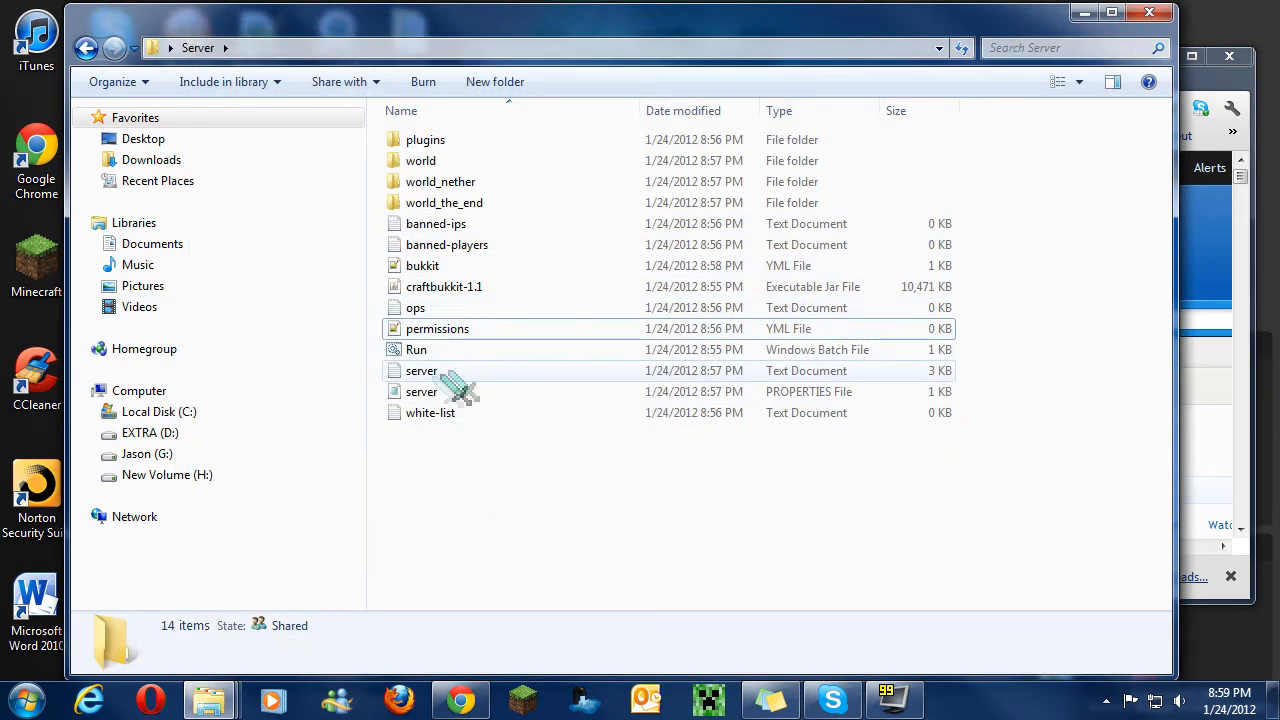
mouse_move(500, 364)
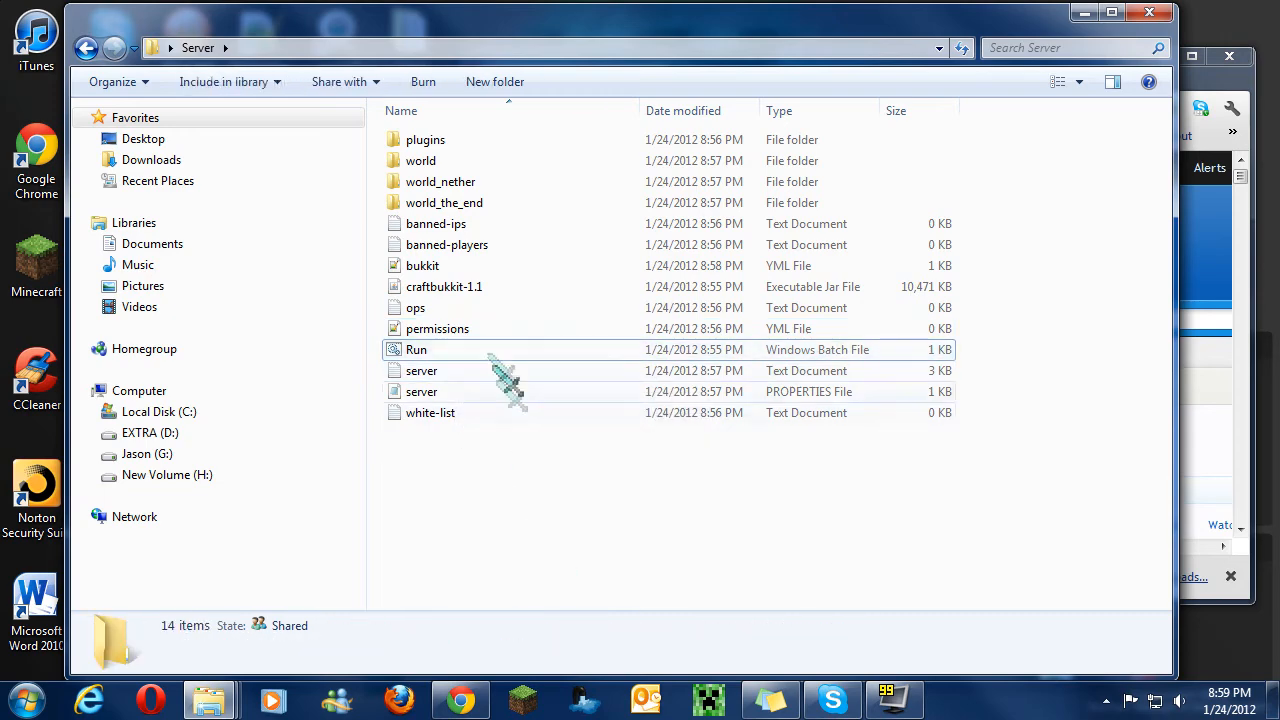
click(416, 348)
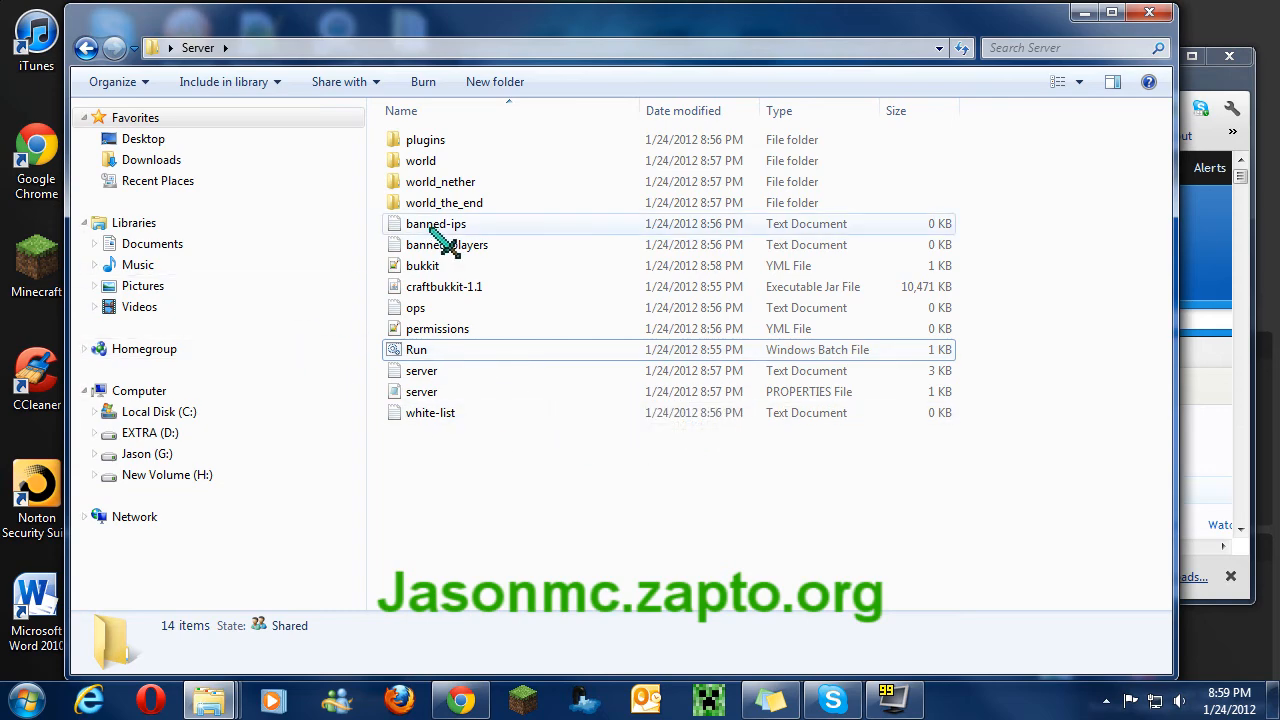
mouse_move(448, 244)
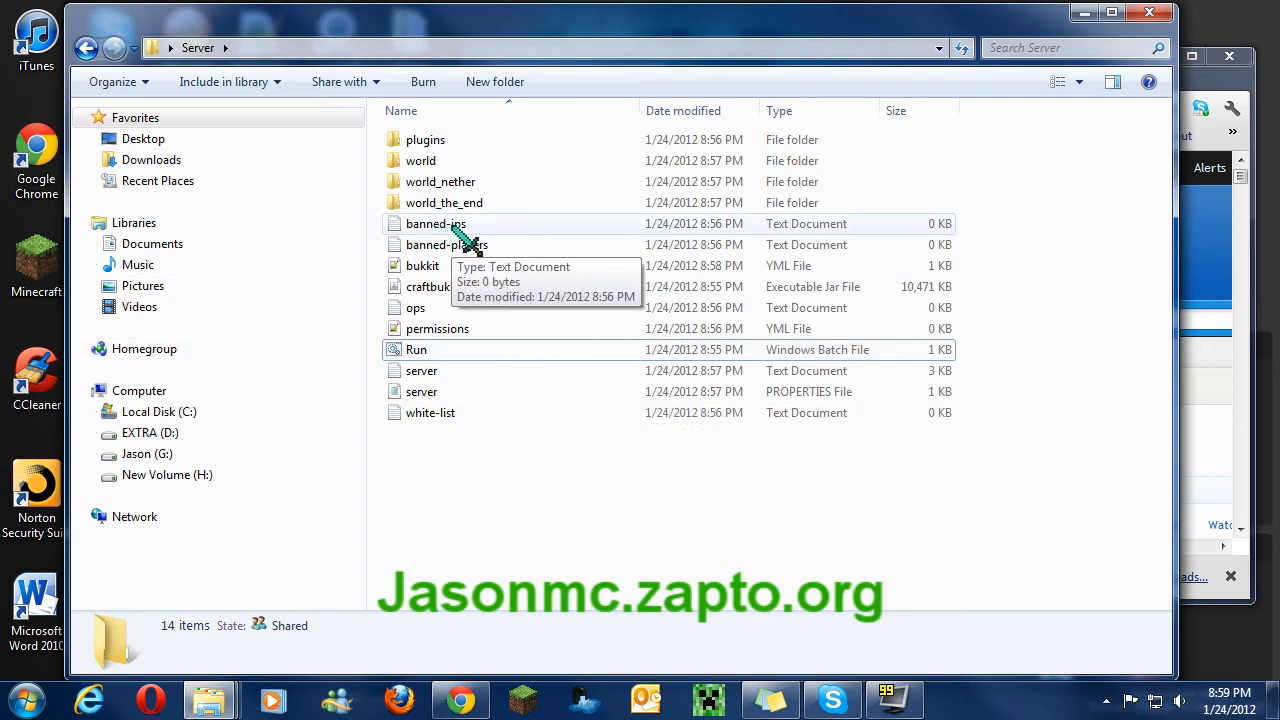